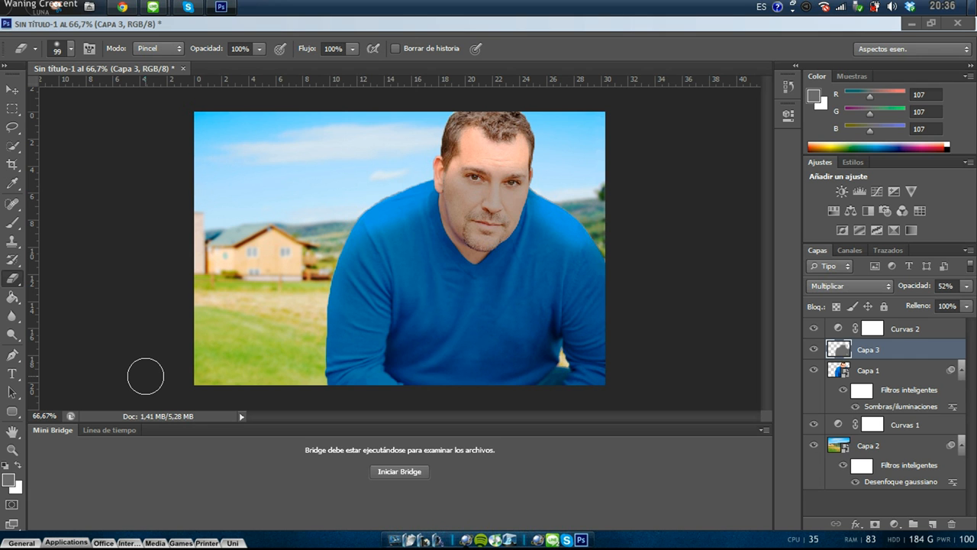
mouse_move(247, 173)
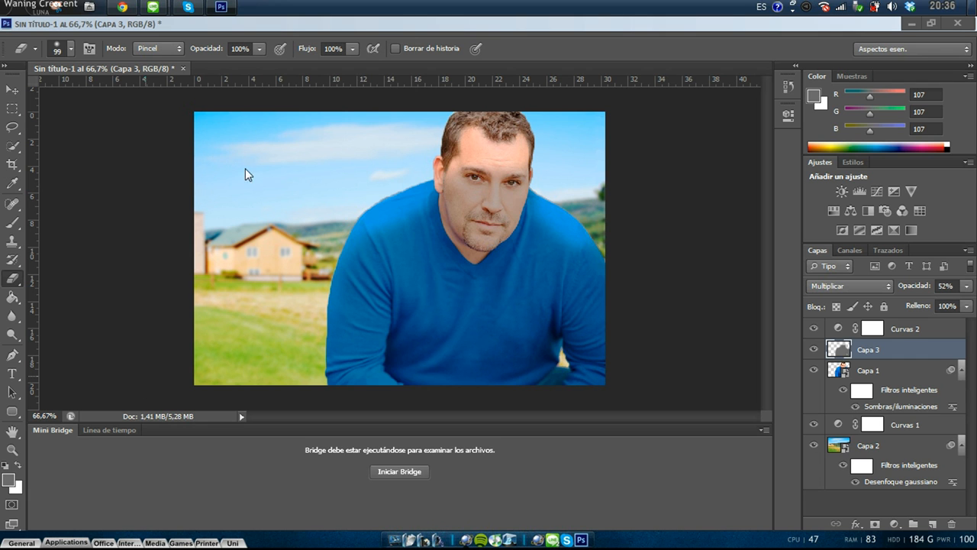
mouse_move(343, 83)
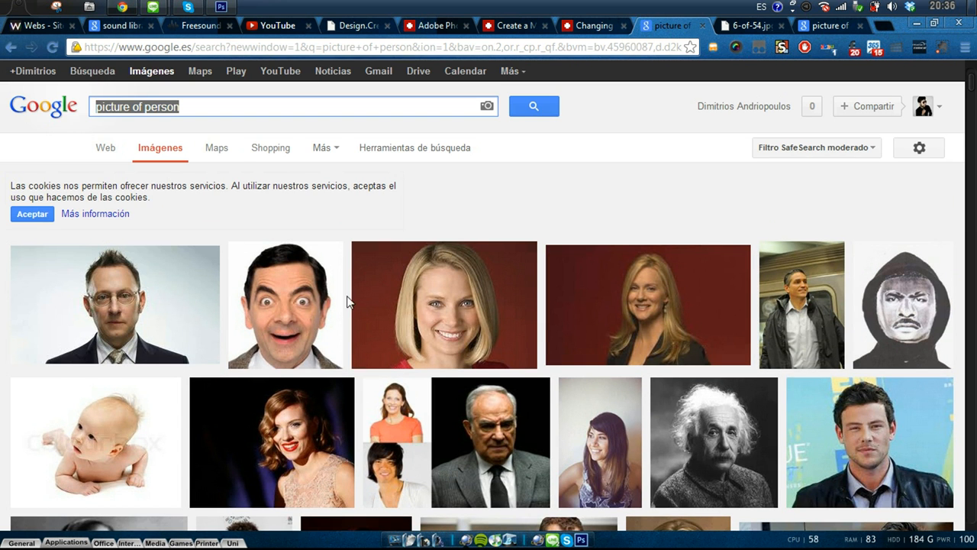
Step: Copy the blue-sweater man photo from the Google Images person results
right_click(313, 305)
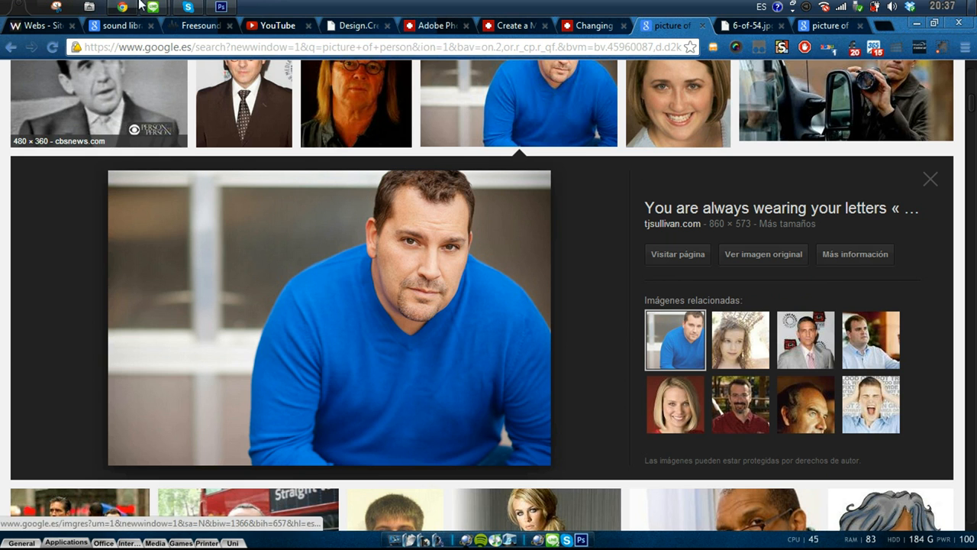
Step: Back in Photoshop, create a new 860×573 document using the Portapapeles preset
click(221, 7)
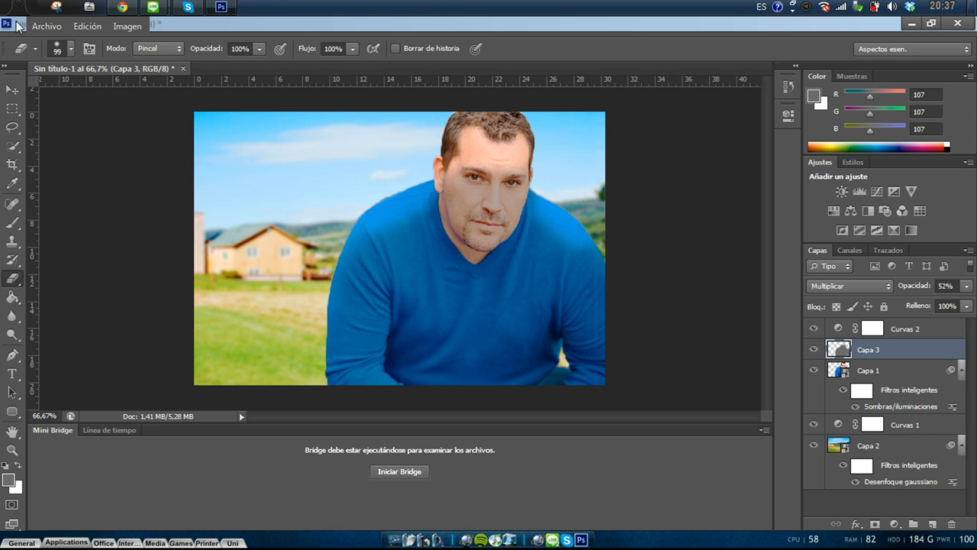
mouse_move(23, 33)
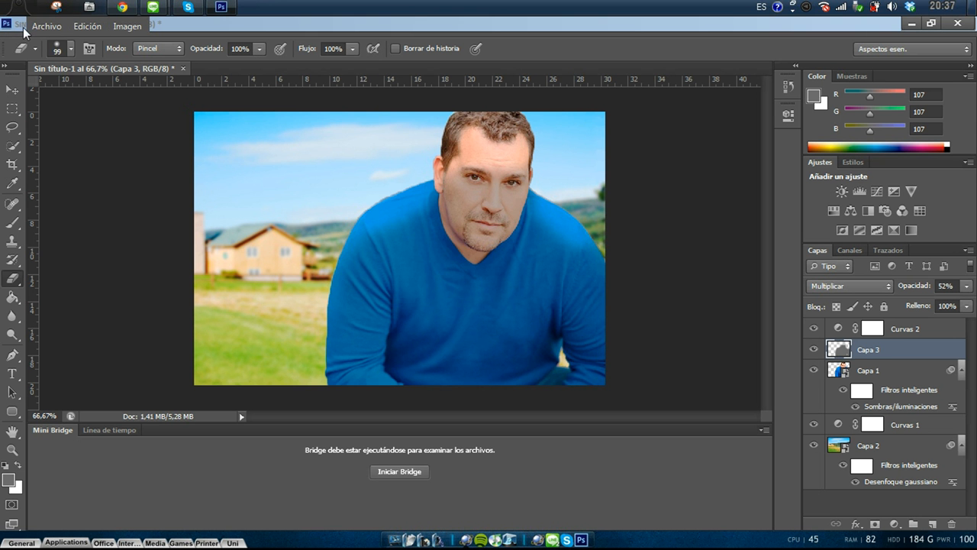
click(47, 26)
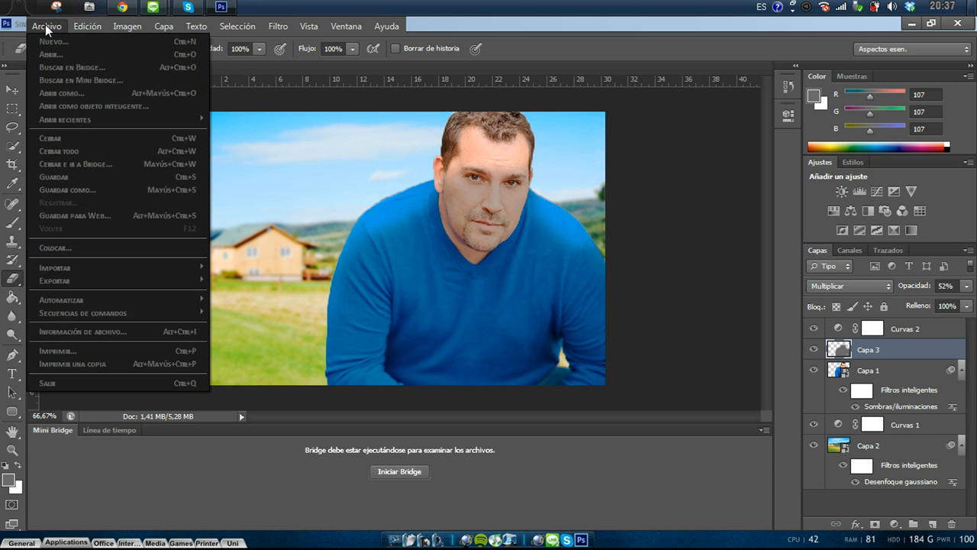
click(53, 42)
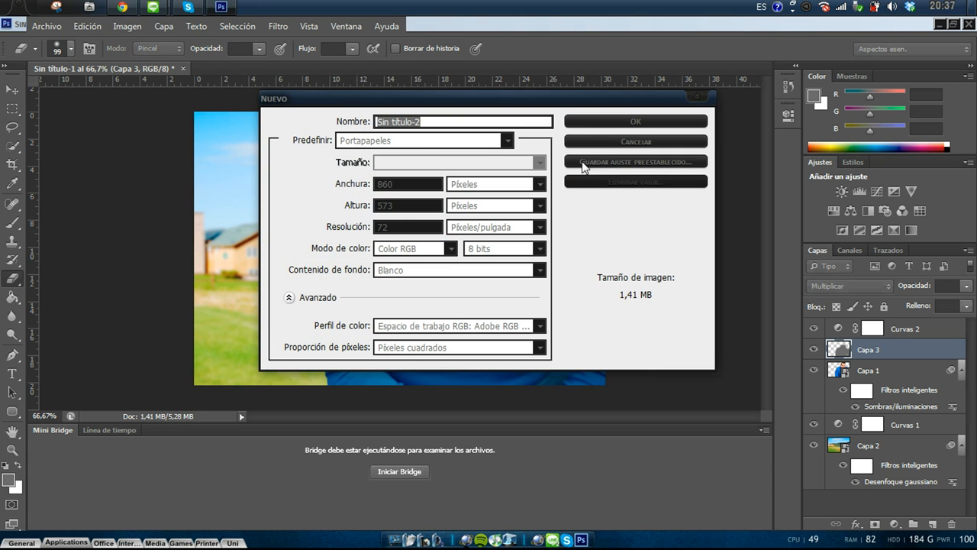
click(635, 122)
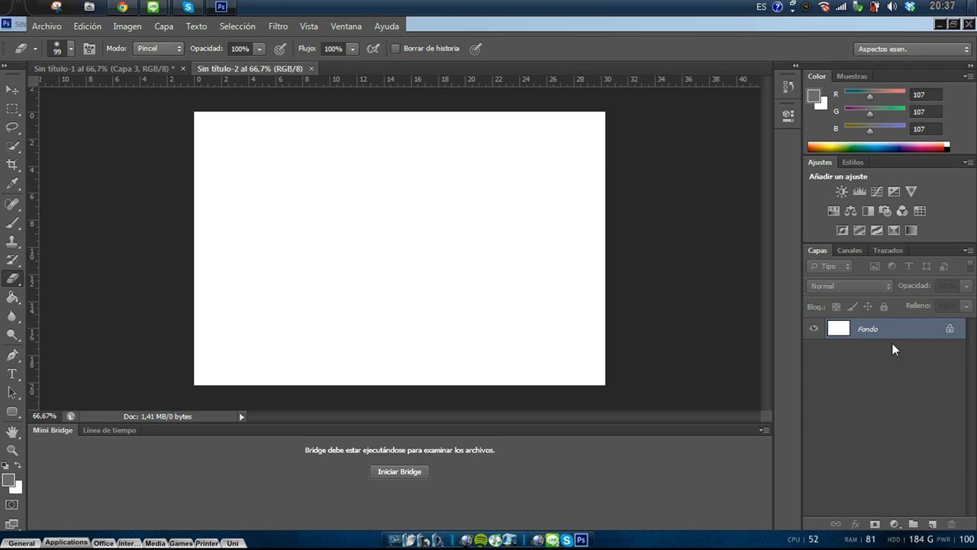
mouse_move(529, 319)
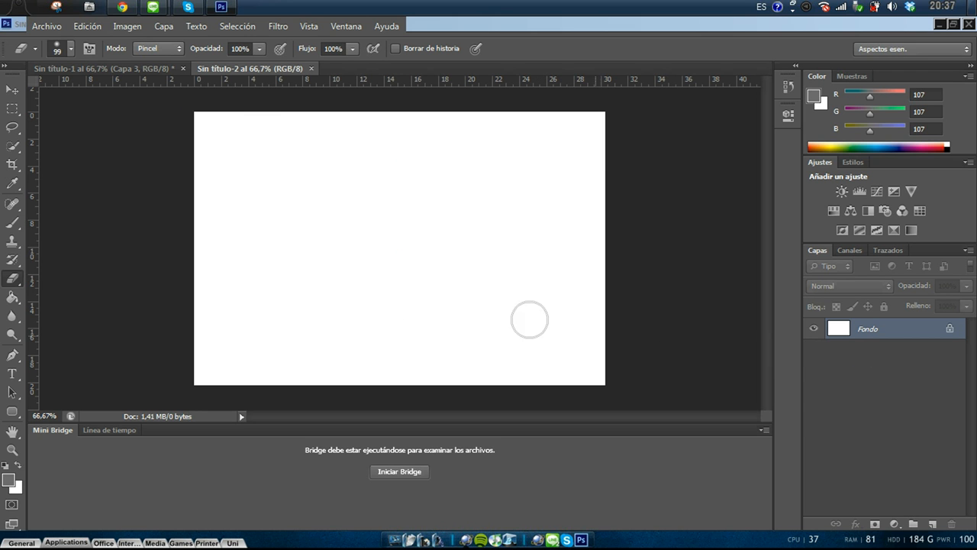
Step: Paste the copied man photo into Sin título-2 with Edición > Pegar
click(86, 26)
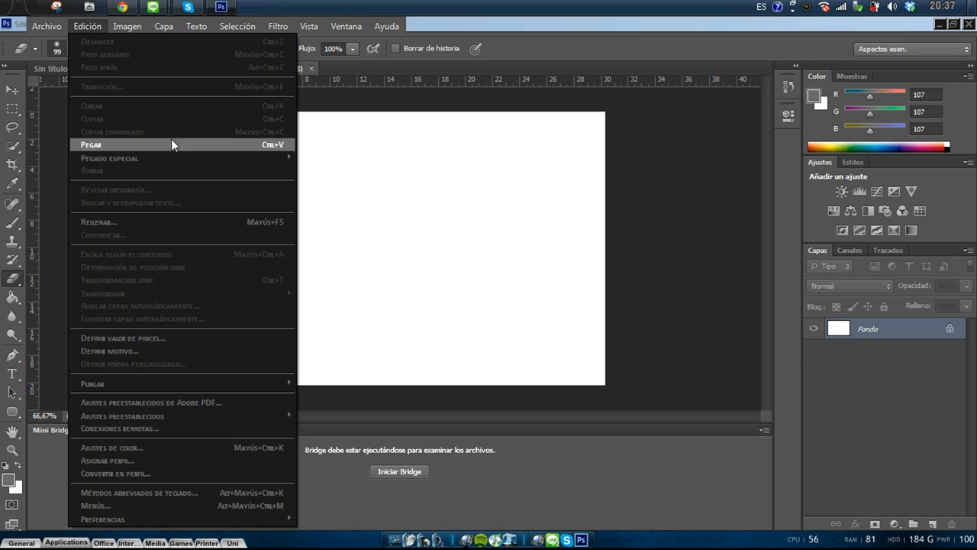
click(91, 144)
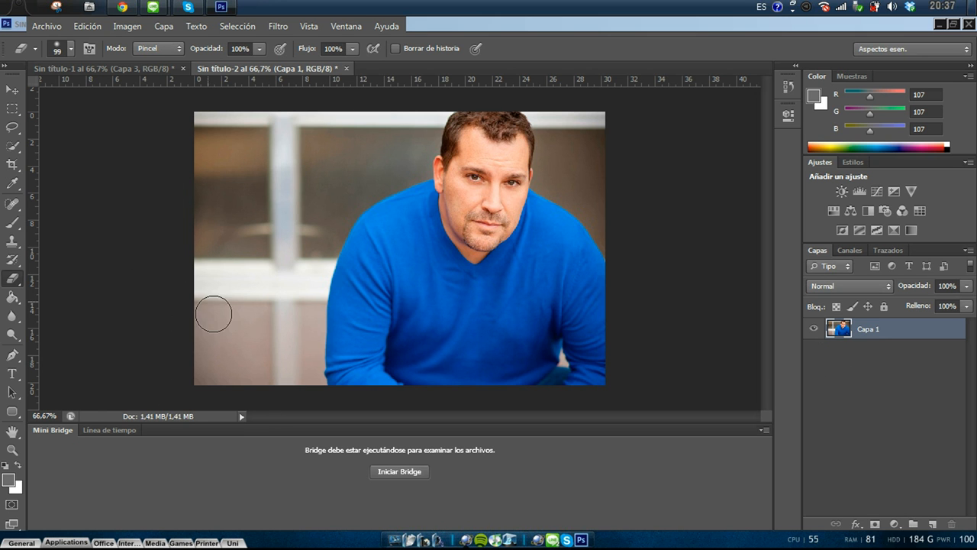
mouse_move(229, 163)
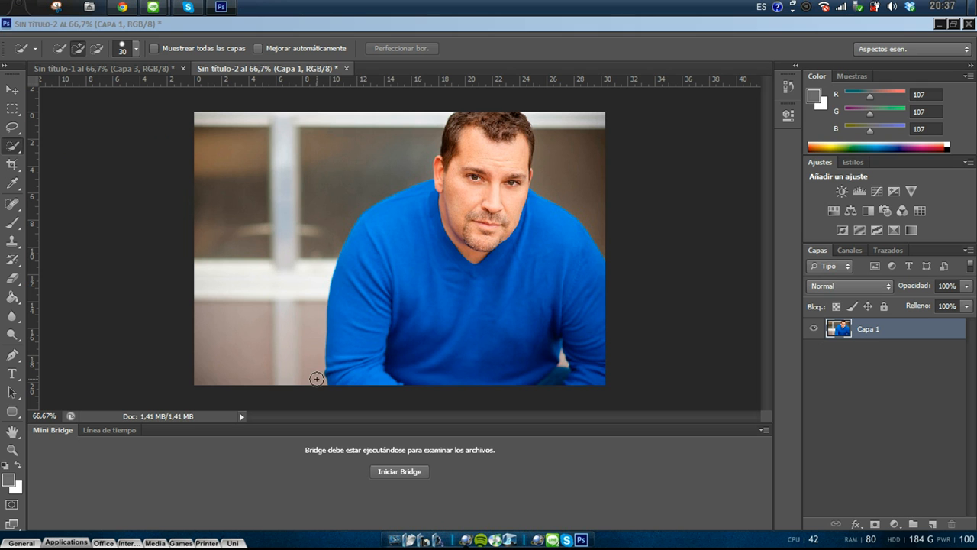
Step: Paint a Quick Selection over the man's head and body, then pick the Magic Wand
drag(316, 380, 310, 302)
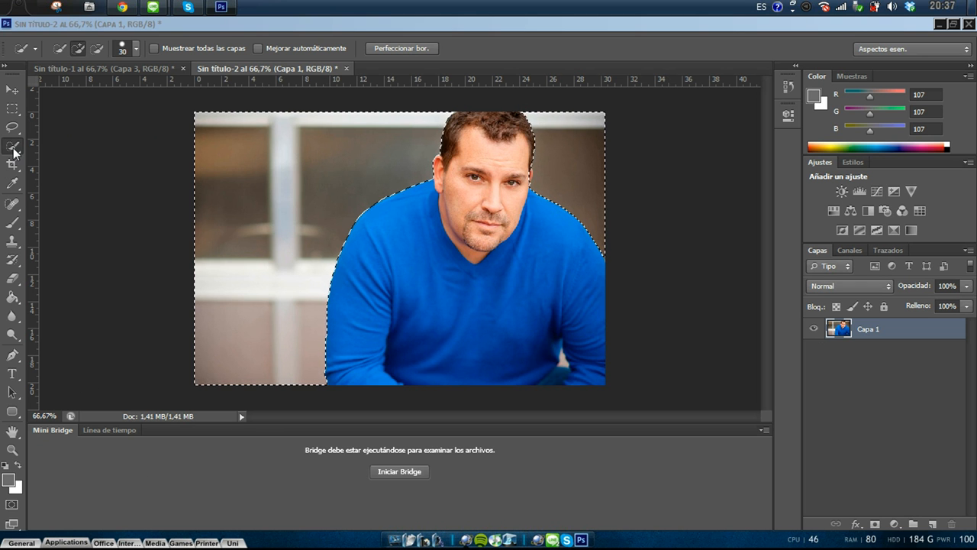
click(12, 148)
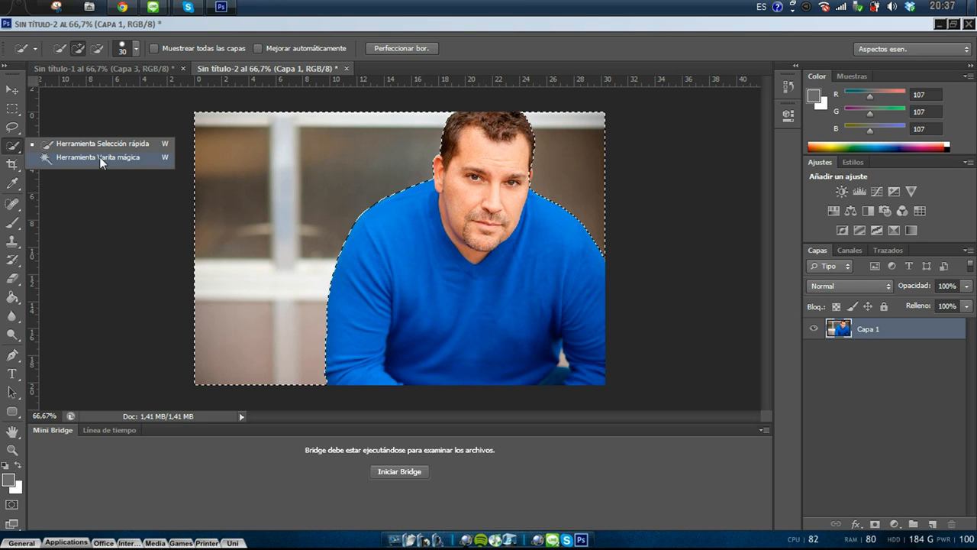
click(97, 157)
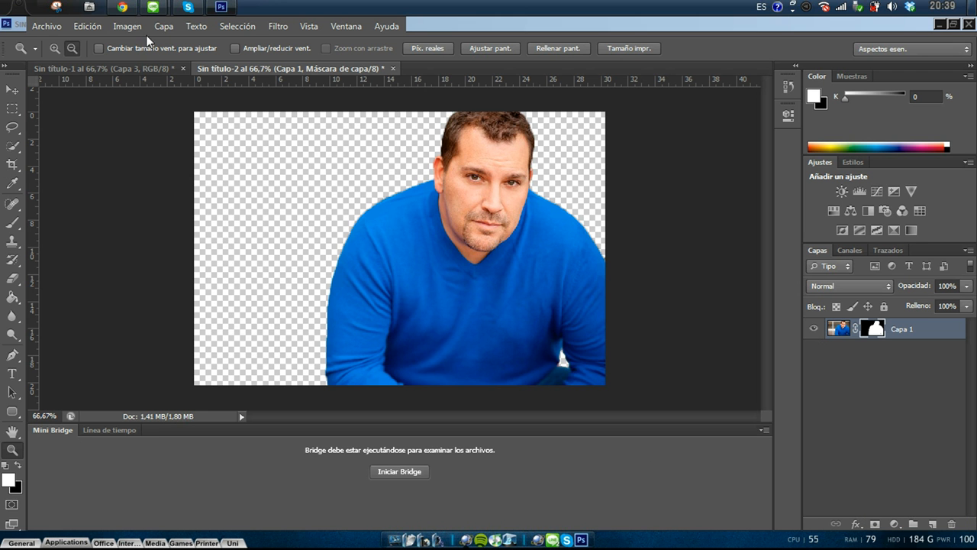
mouse_move(122, 7)
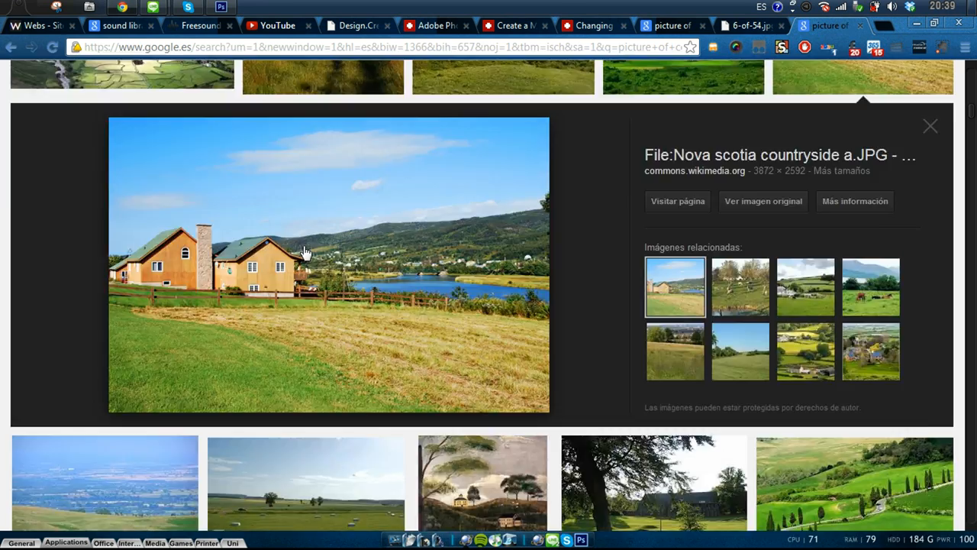
Step: Copy the Nova Scotia countryside house photo from its enlarged preview
click(931, 126)
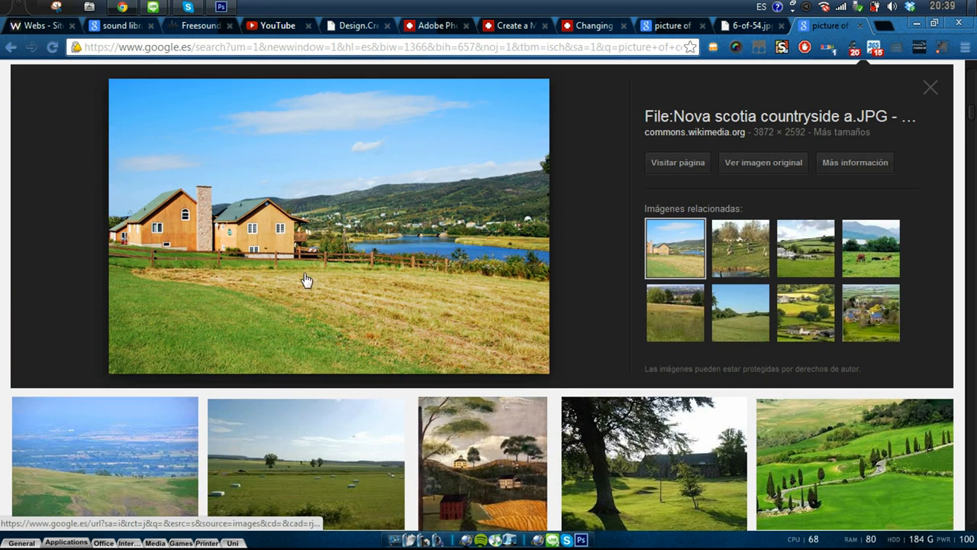
mouse_move(289, 283)
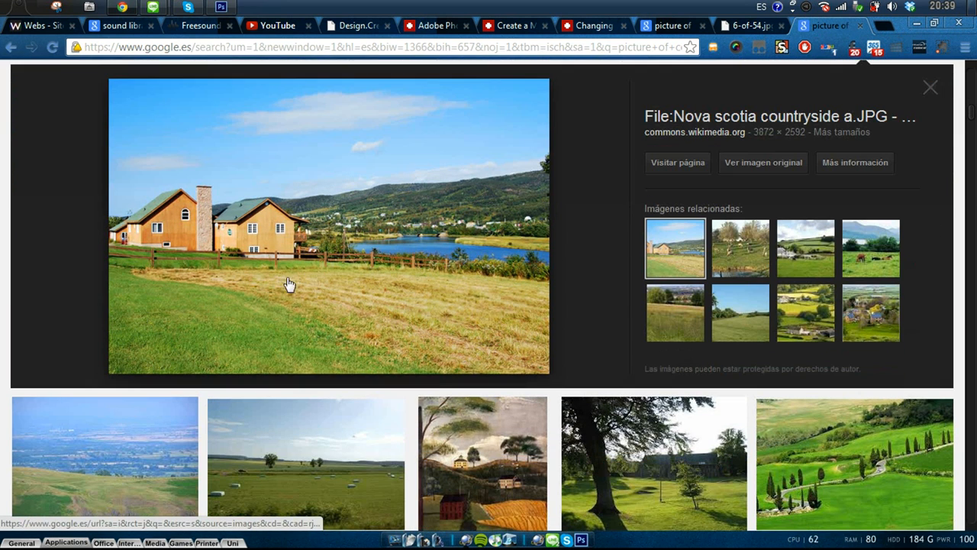
mouse_move(343, 420)
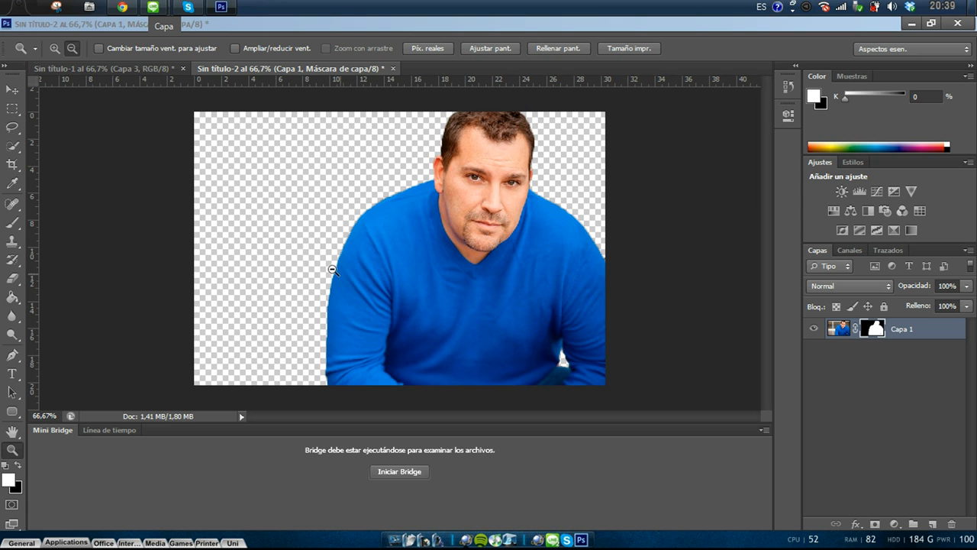
mouse_move(347, 343)
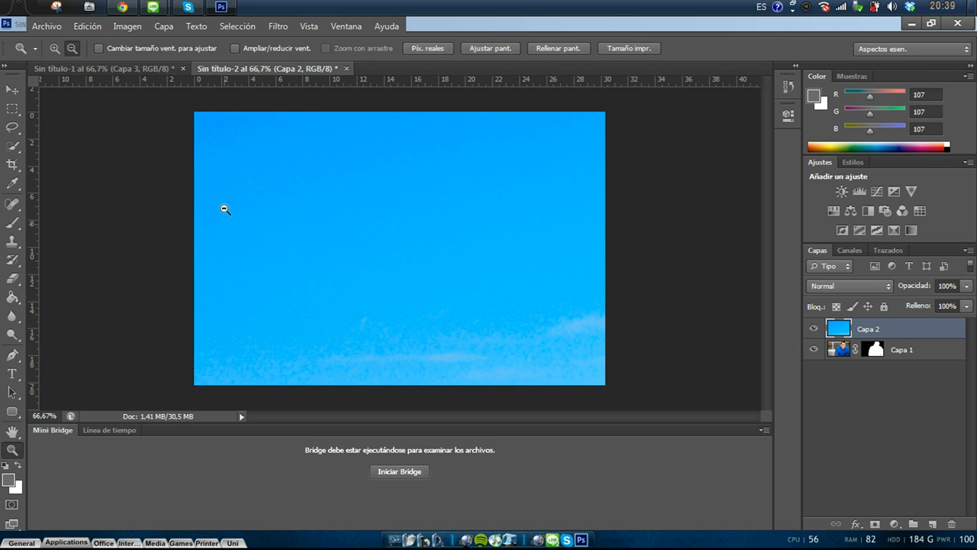
mouse_move(34, 212)
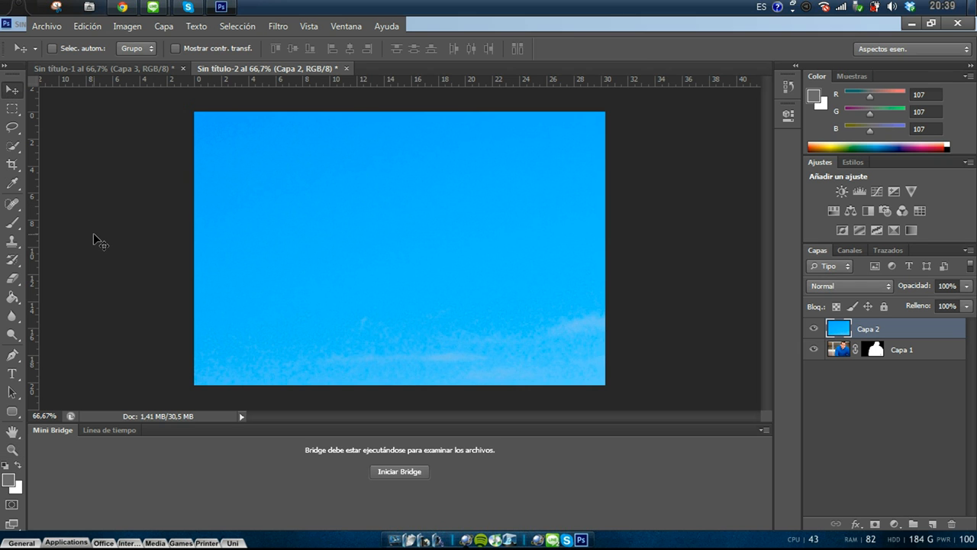
mouse_move(104, 226)
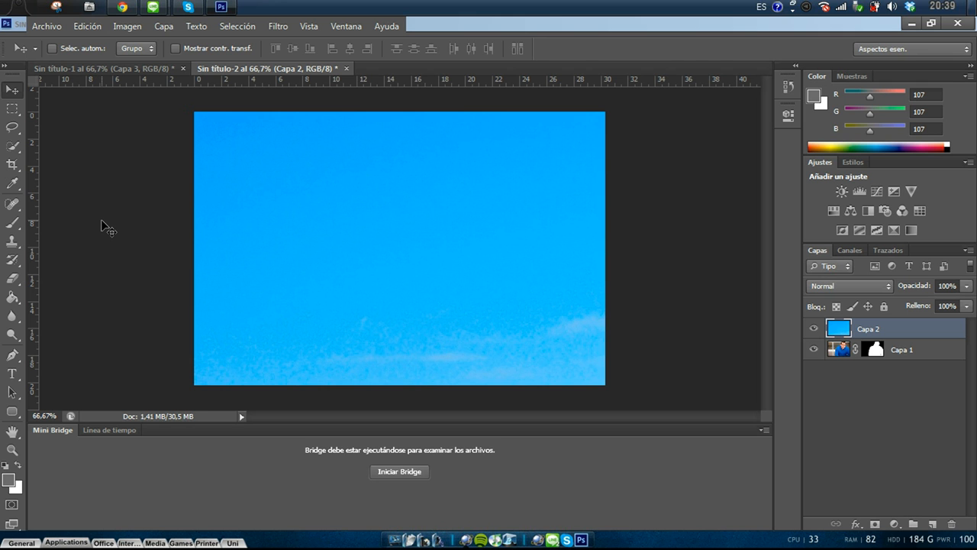
Step: Free Transform the pasted landscape, shrinking it from the corner to fit the canvas
key(ctrl+t)
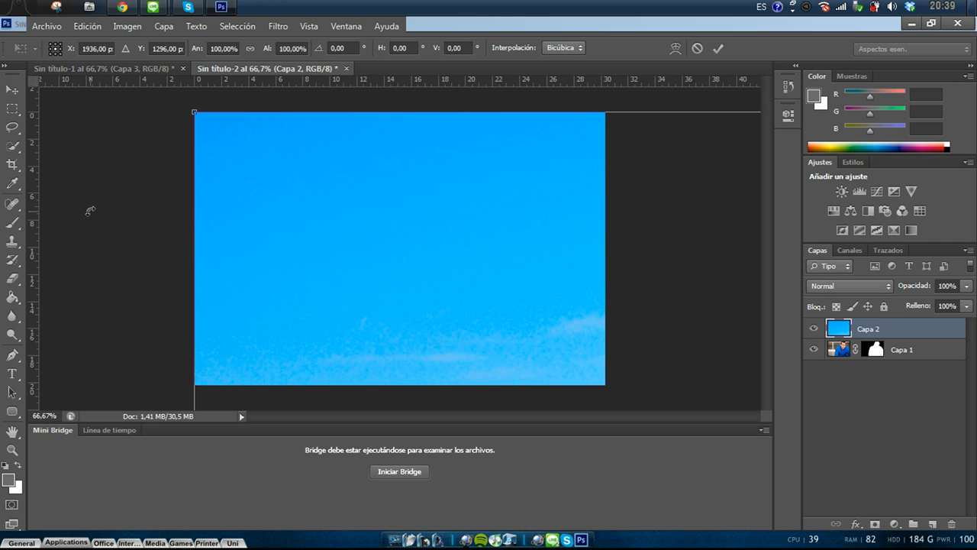
mouse_move(152, 137)
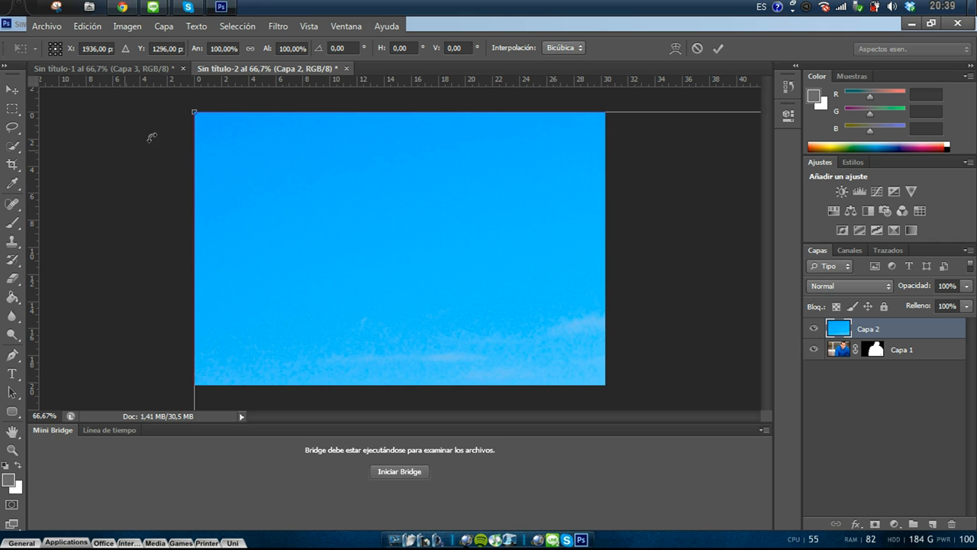
mouse_move(183, 120)
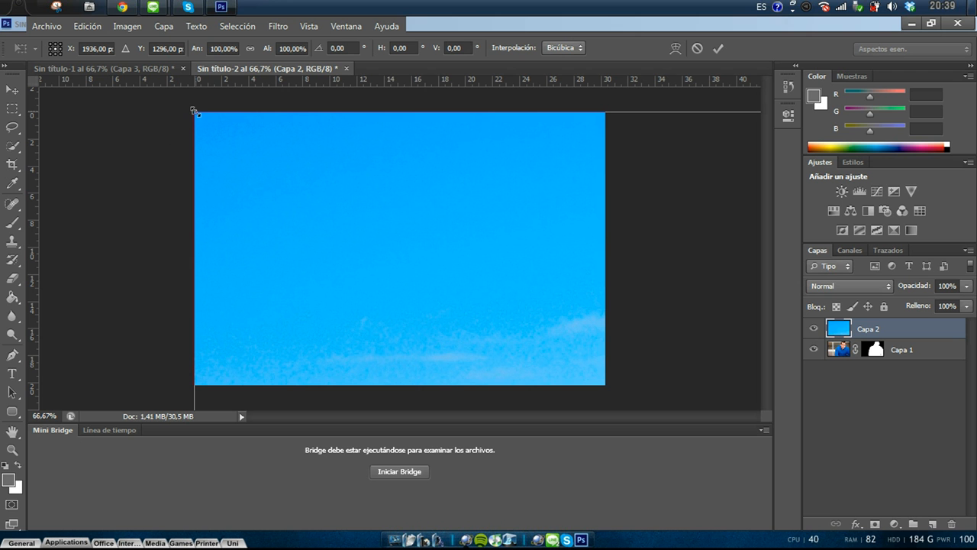
drag(195, 113, 273, 165)
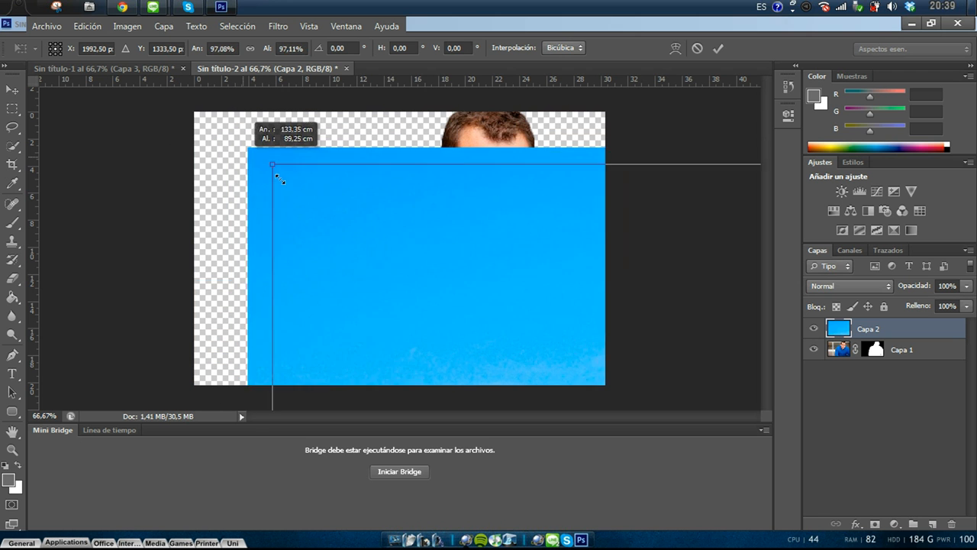
drag(272, 164, 298, 124)
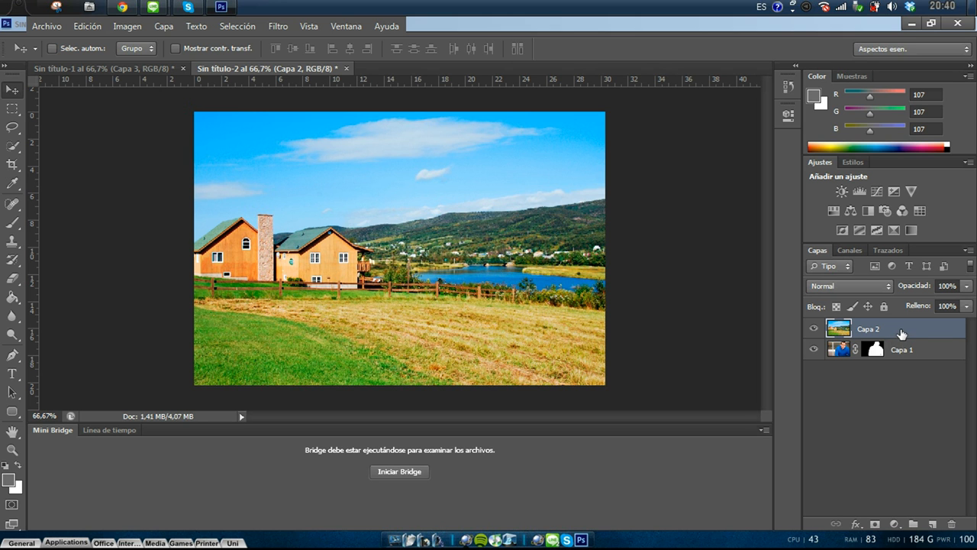
mouse_move(898, 352)
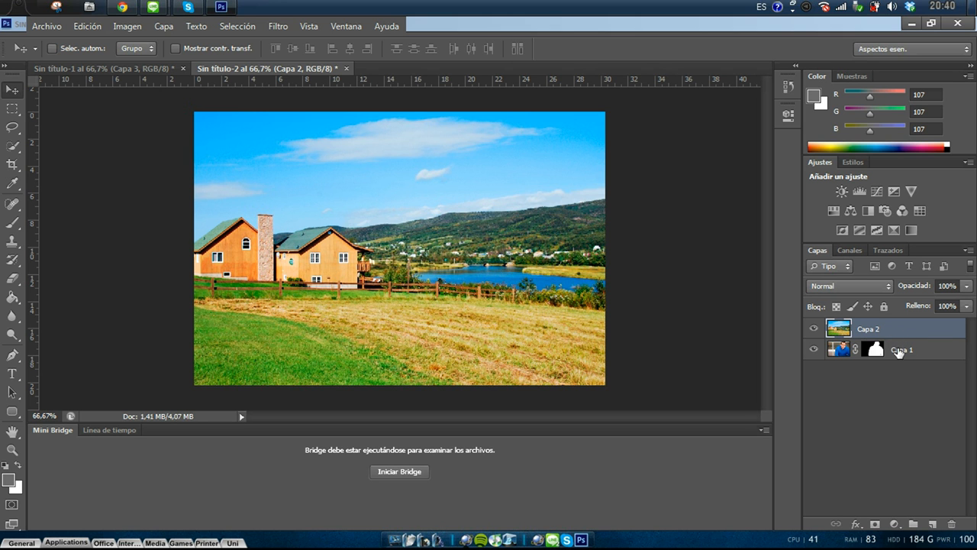
Step: Rename the man's layer to Man and the landscape layer to Background
double_click(901, 349)
text(Man)
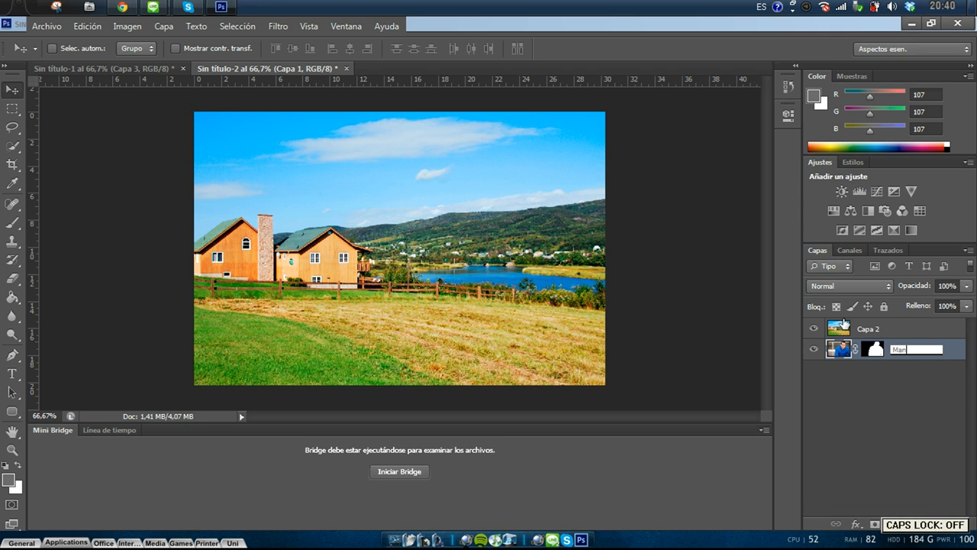
double_click(868, 328)
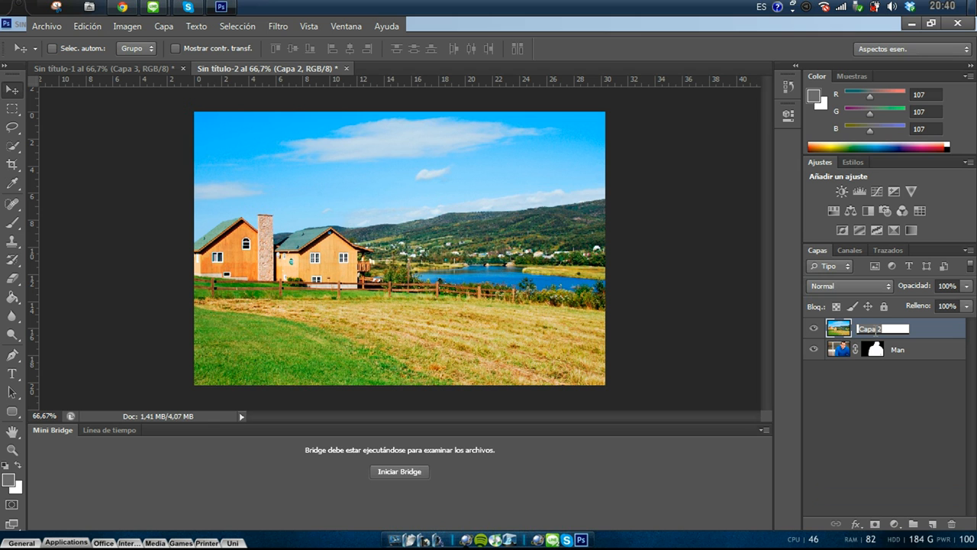
key(capslock)
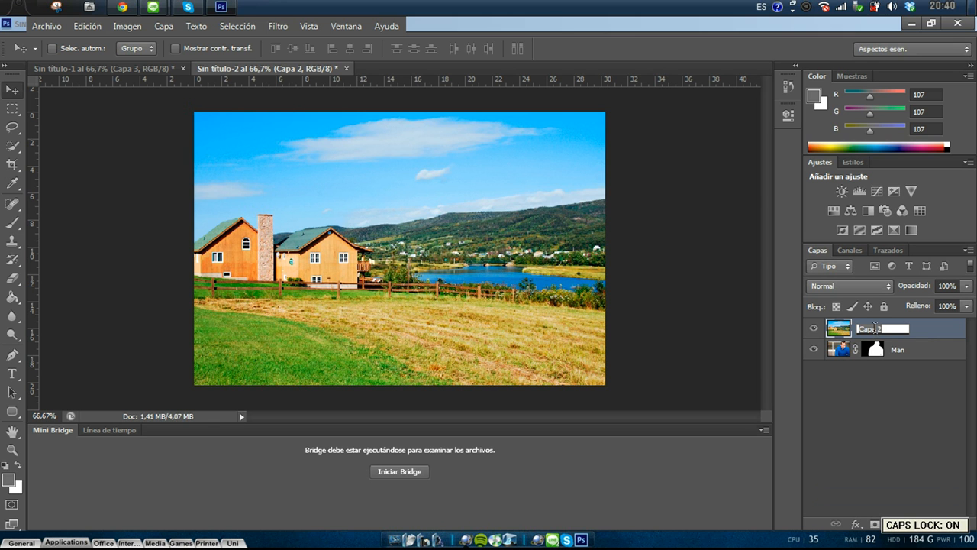
text(Background)
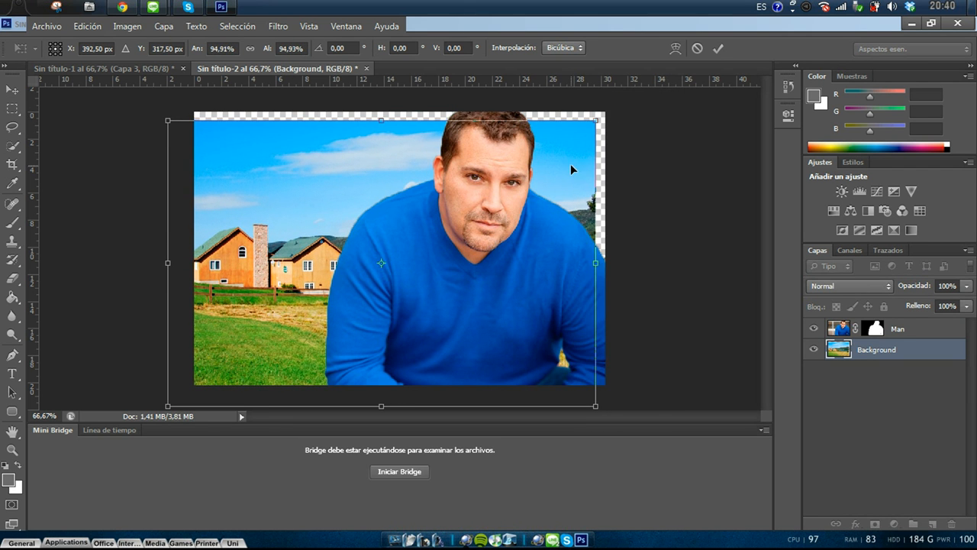
Step: Drag a transform corner to scale the landscape down to about 95%
drag(381, 260, 392, 246)
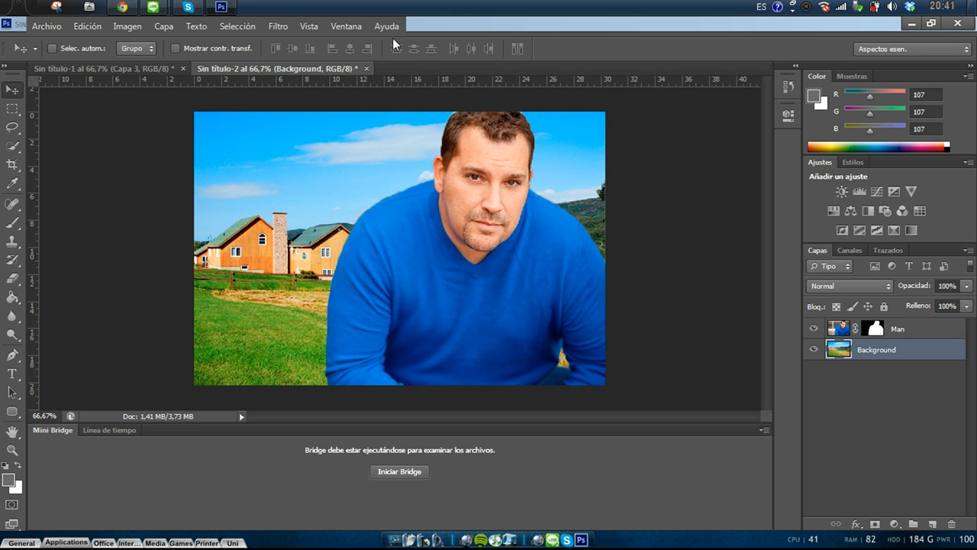
mouse_move(315, 158)
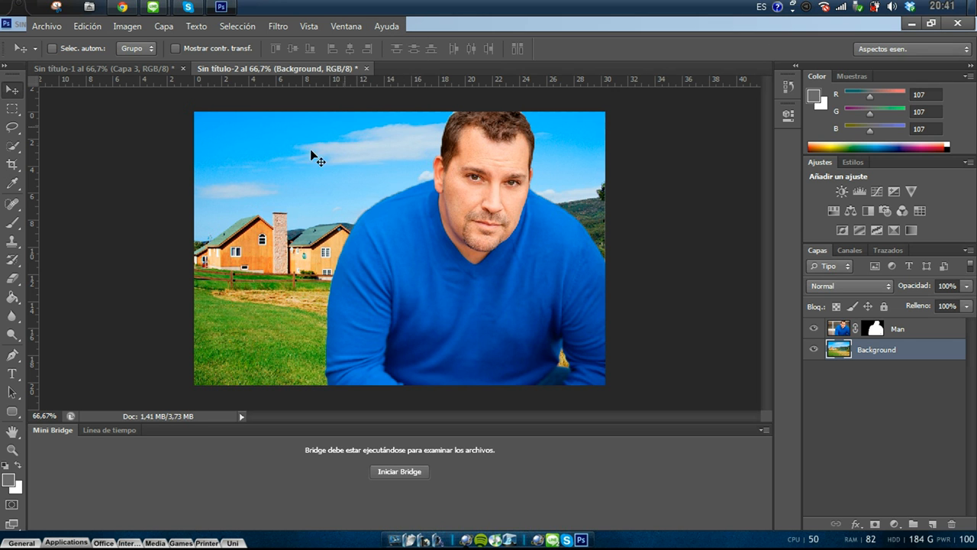
mouse_move(713, 317)
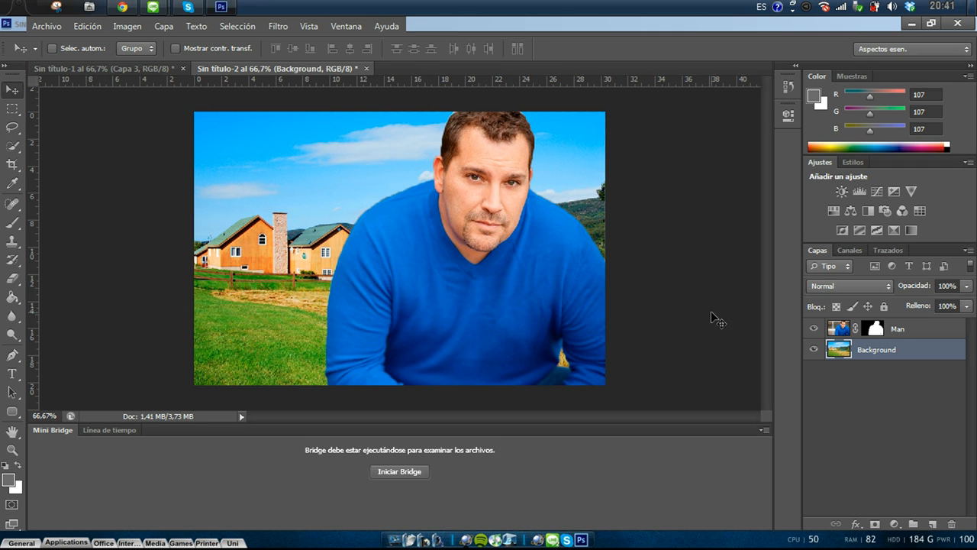
mouse_move(582, 285)
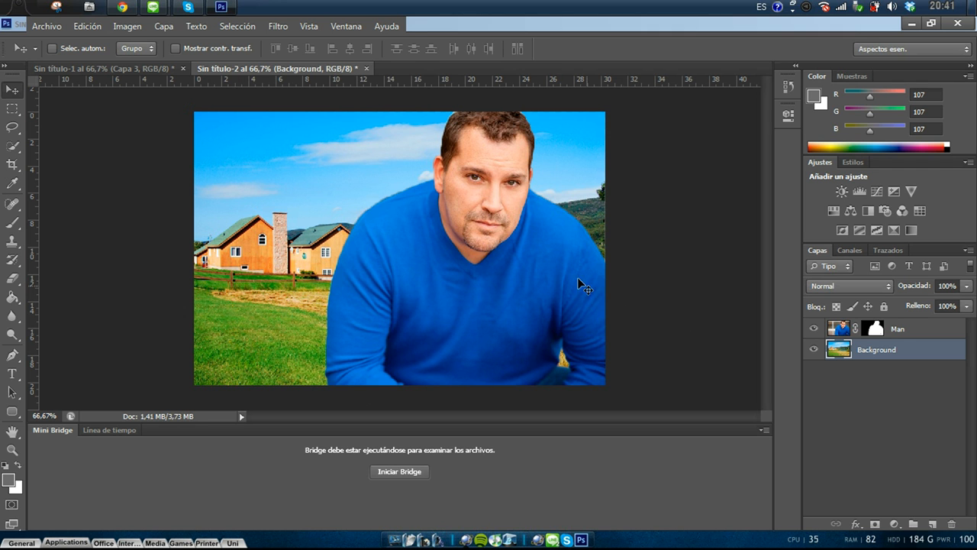
mouse_move(124, 91)
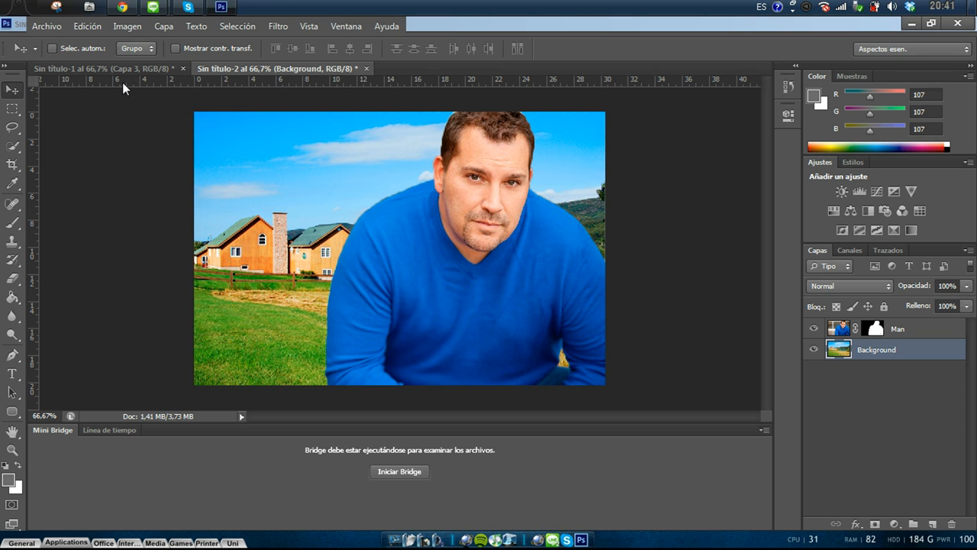
mouse_move(875, 377)
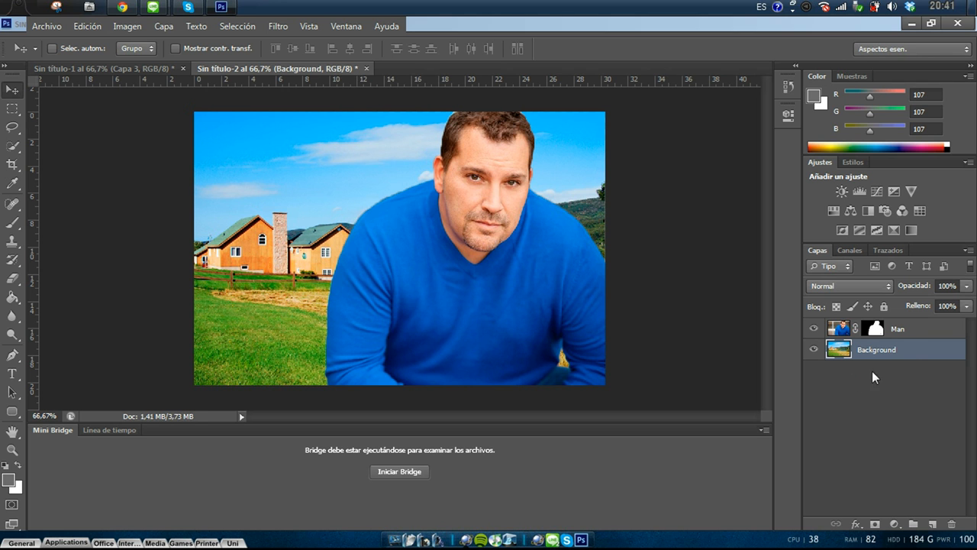
Step: Convert the Man layer to a smart object from its right-click menu
click(897, 328)
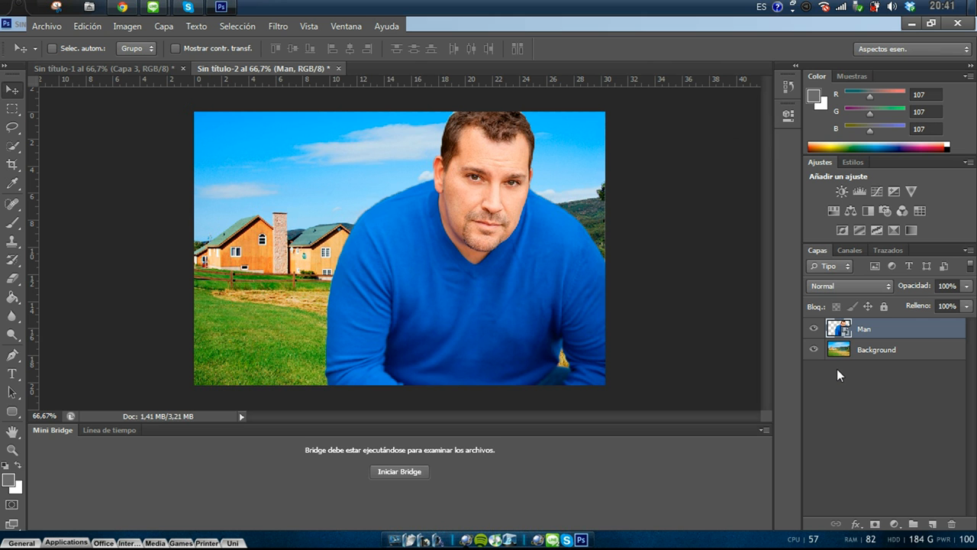
mouse_move(891, 331)
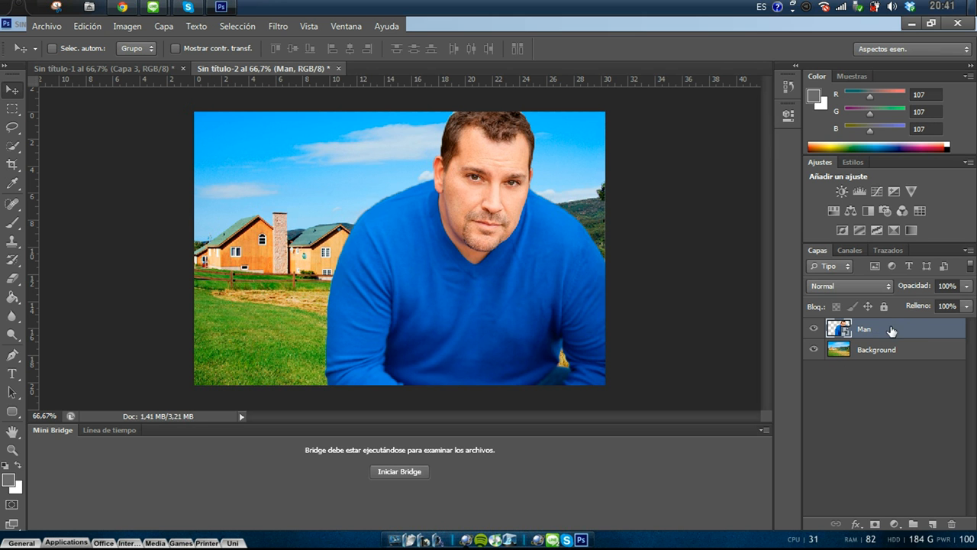
right_click(863, 328)
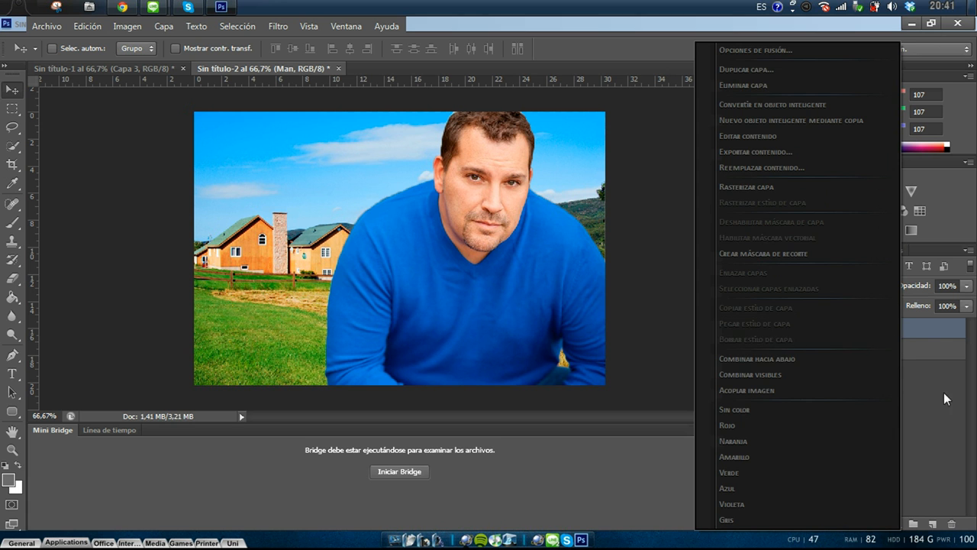
mouse_move(789, 104)
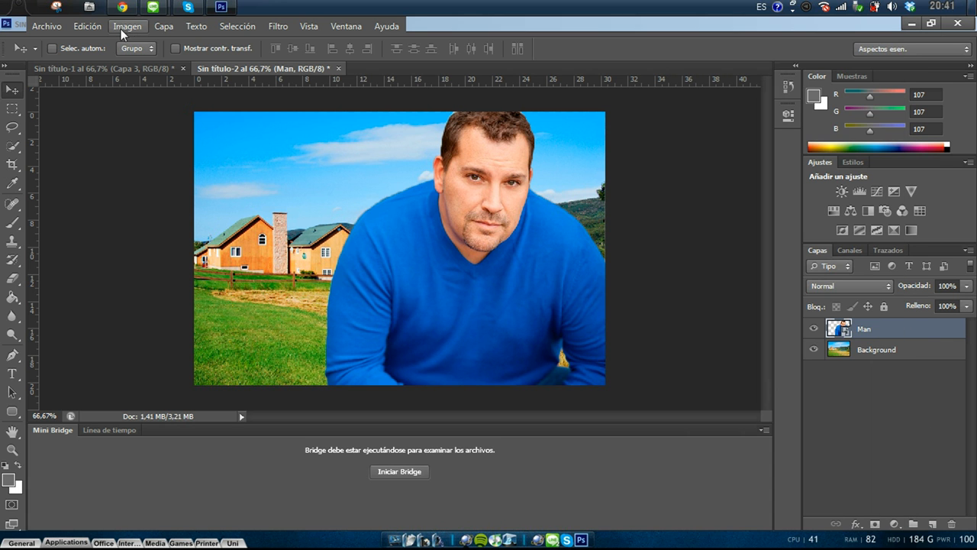
click(128, 26)
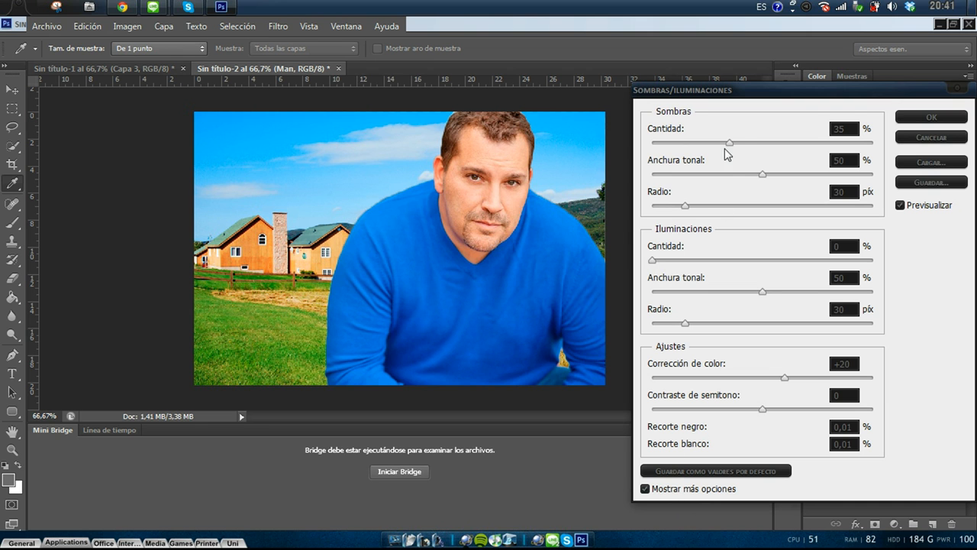
Step: Compare the preview, lower the highlights amount to 12%, and apply Sombras/Iluminaciones
click(899, 204)
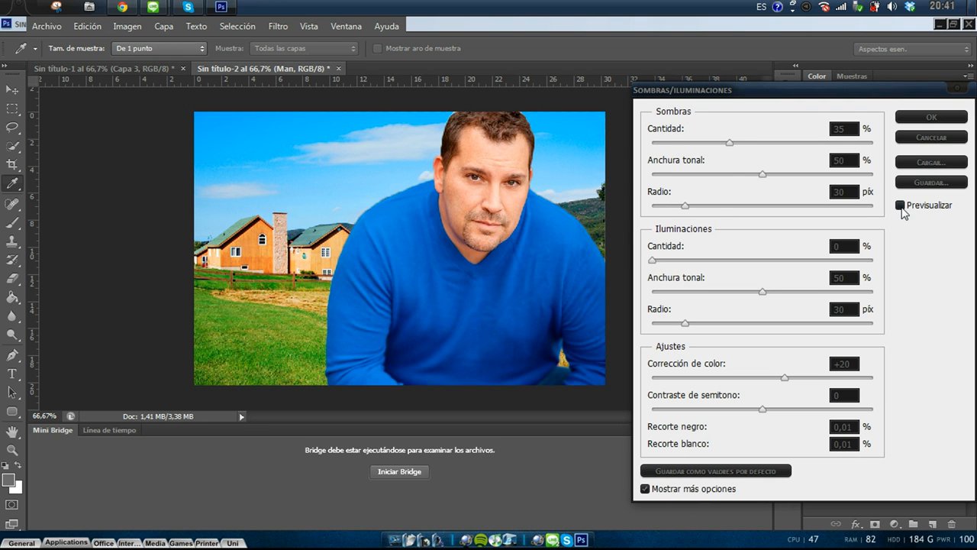
click(899, 204)
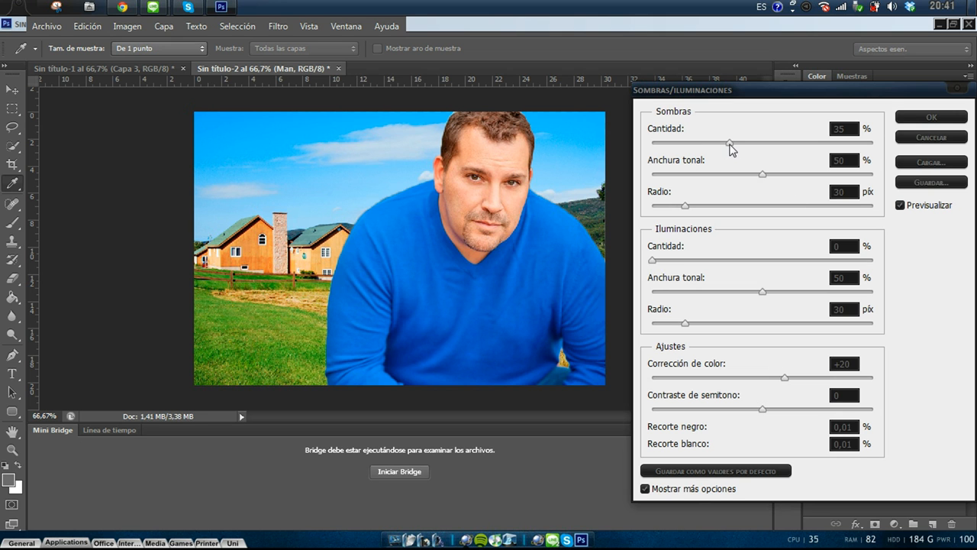
mouse_move(730, 145)
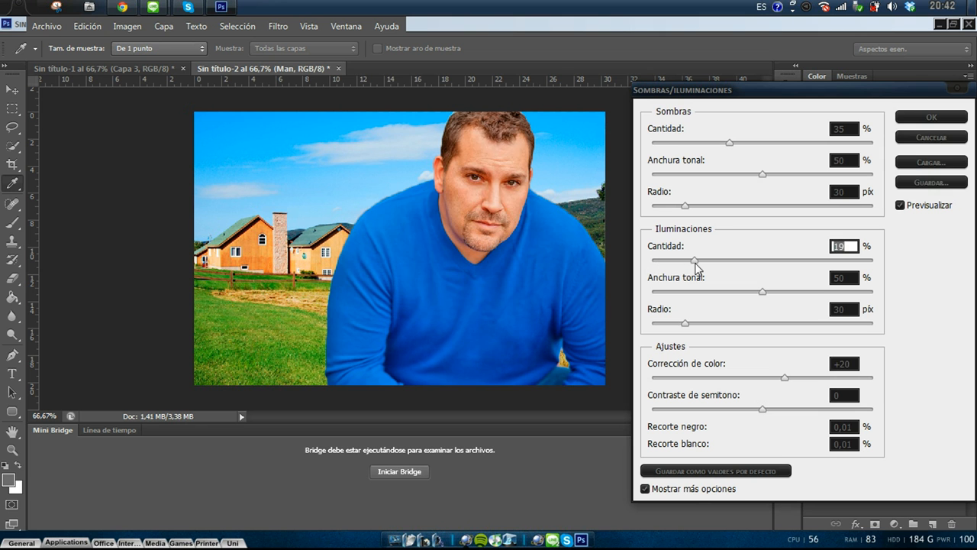
drag(695, 259, 678, 260)
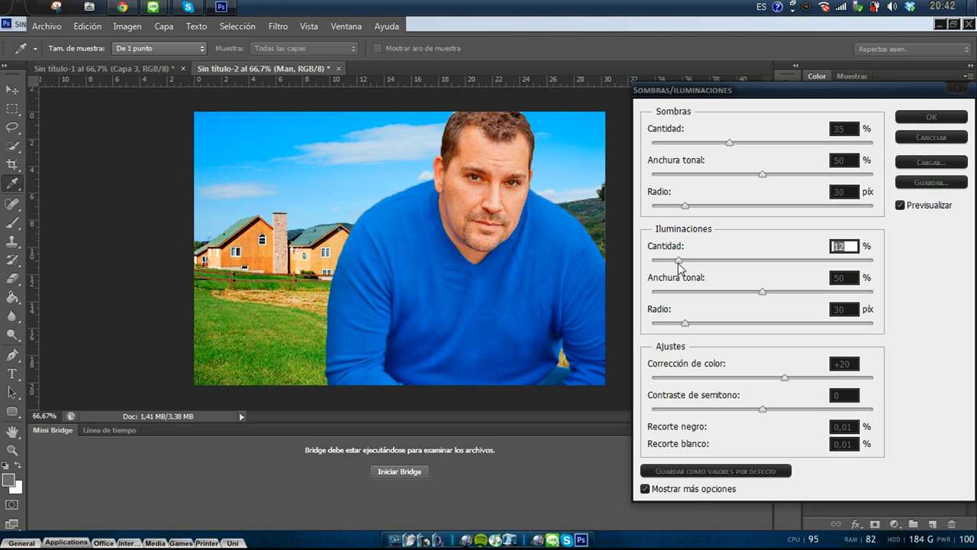
drag(679, 261, 676, 261)
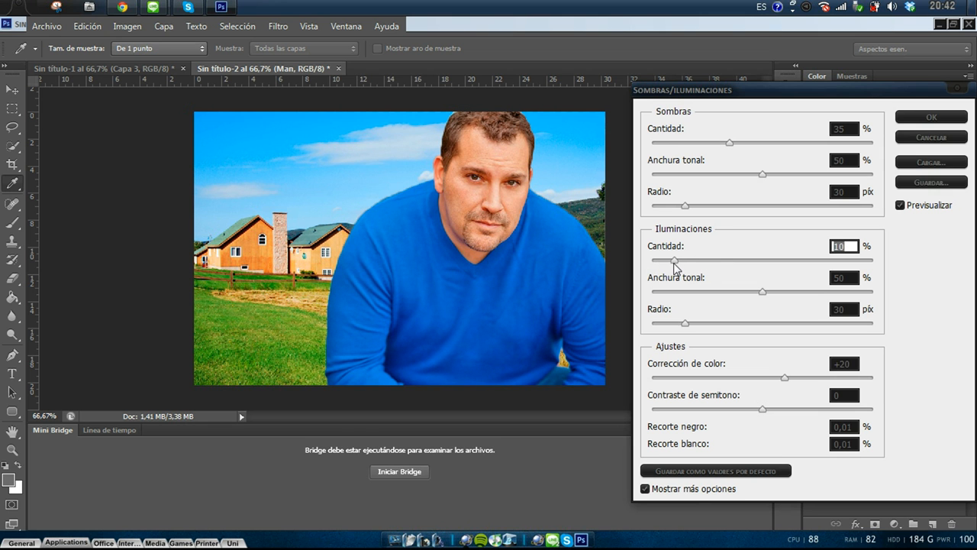
mouse_move(674, 262)
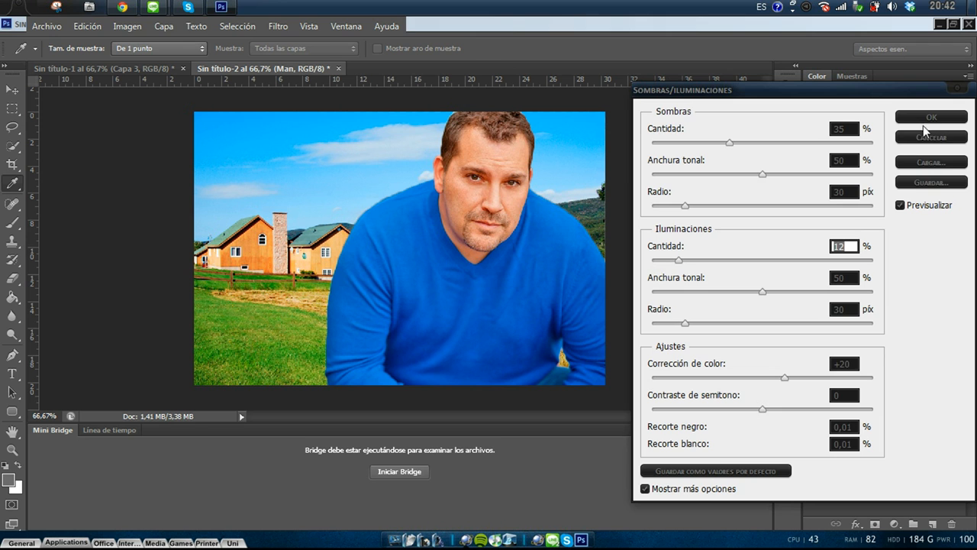
click(930, 117)
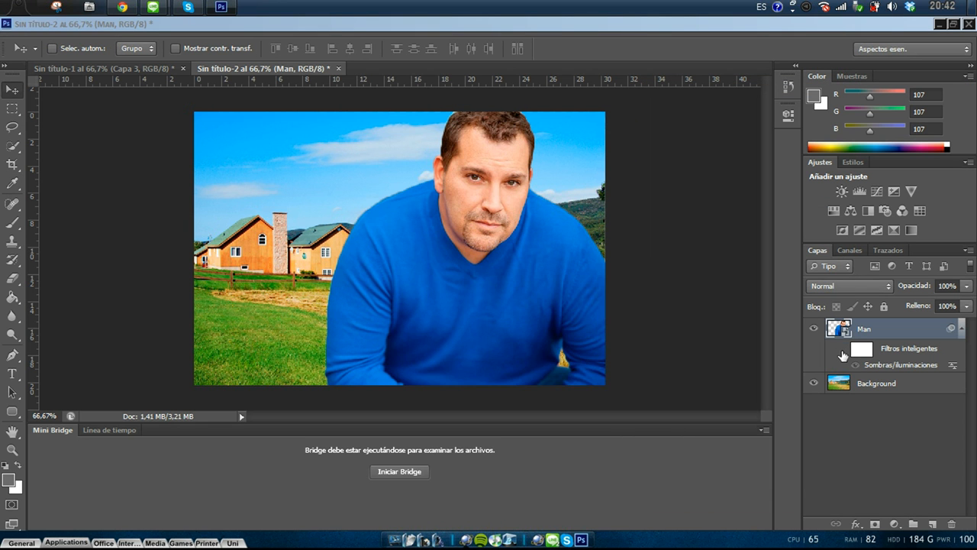
mouse_move(843, 353)
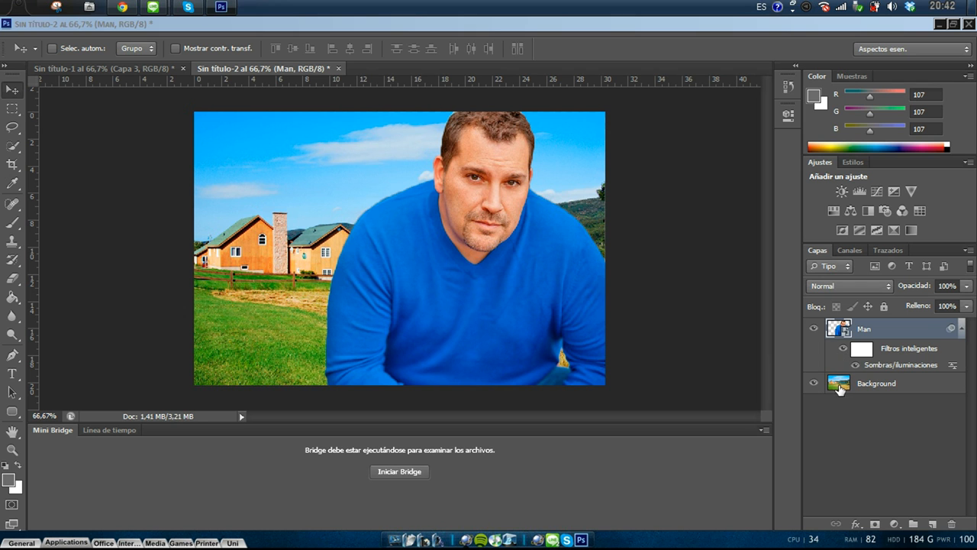
mouse_move(863, 391)
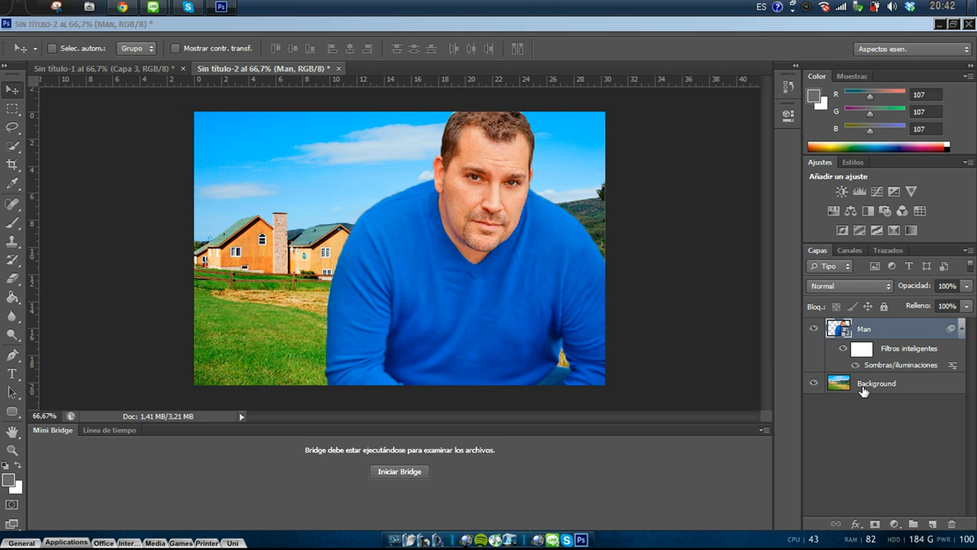
click(876, 383)
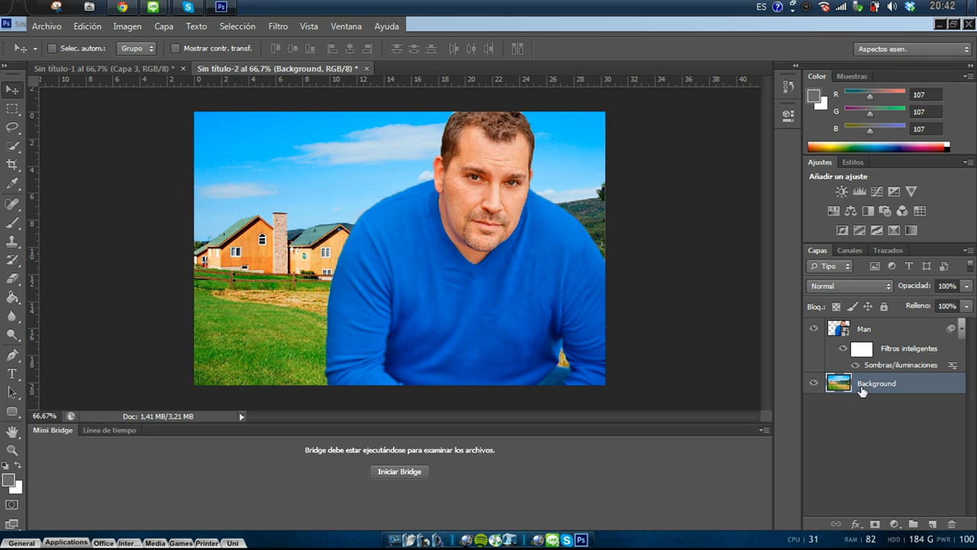
mouse_move(876, 382)
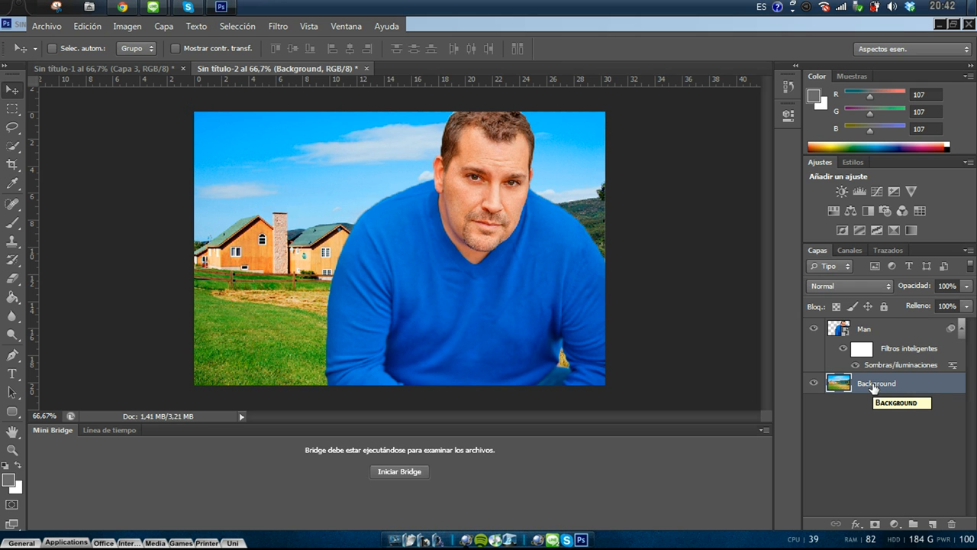
right_click(875, 382)
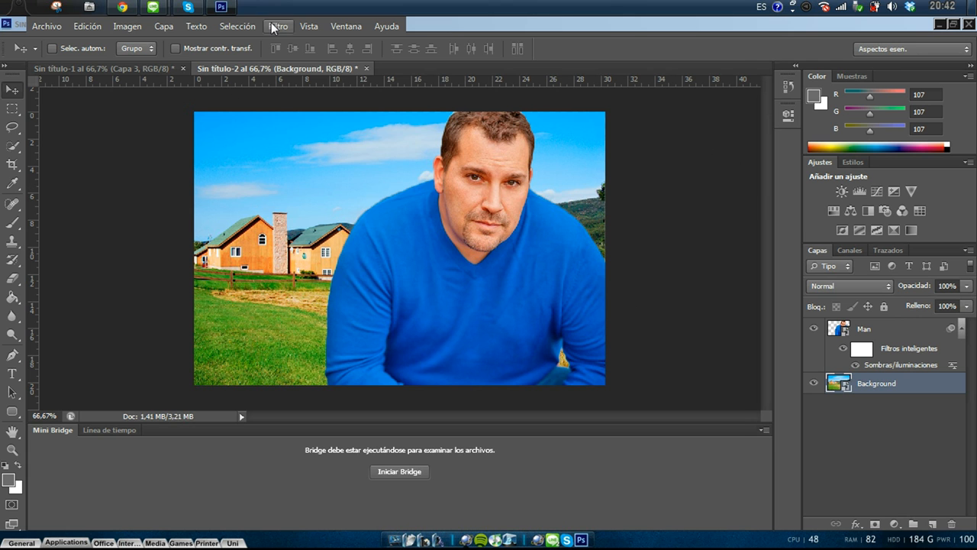
Step: Apply a 3-pixel Gaussian Blur to the Background landscape layer
click(278, 26)
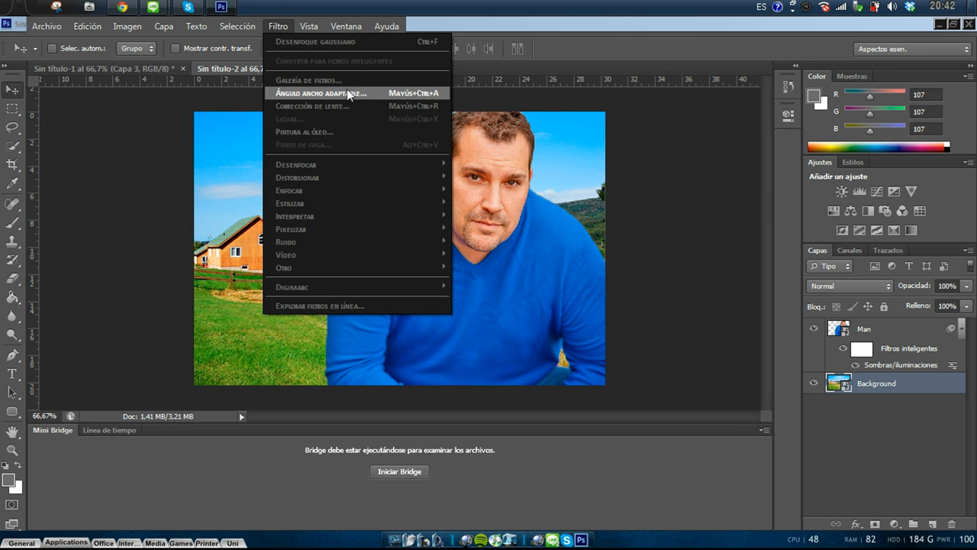
mouse_move(296, 164)
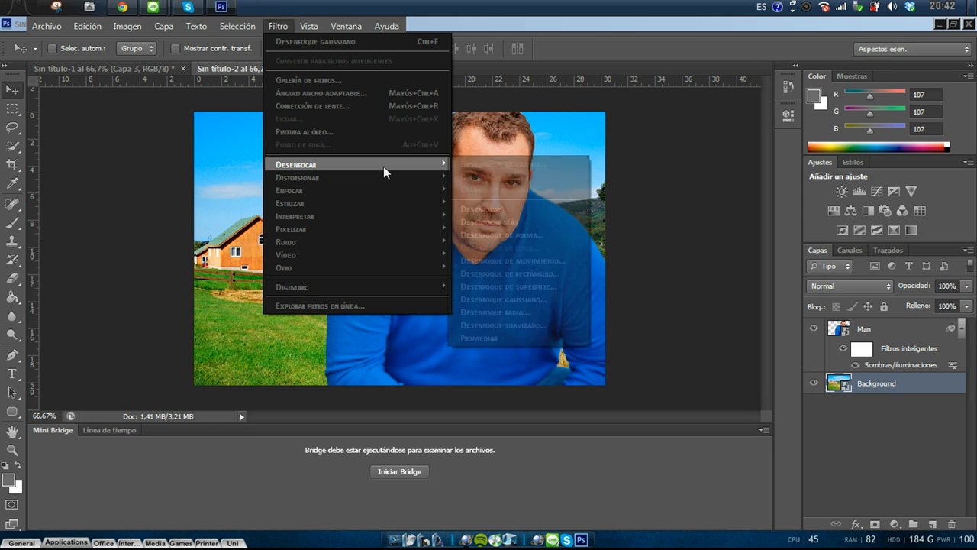
click(503, 299)
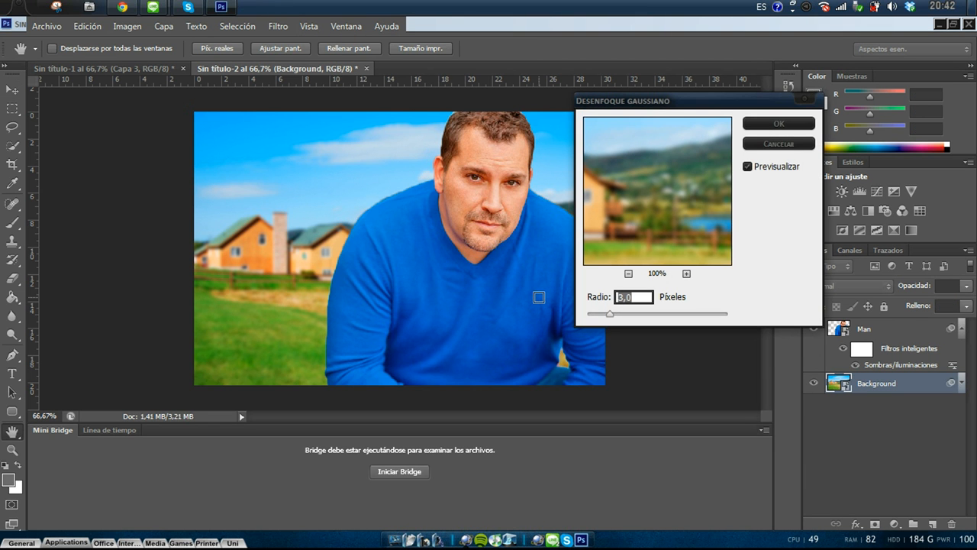
mouse_move(523, 308)
text(3)
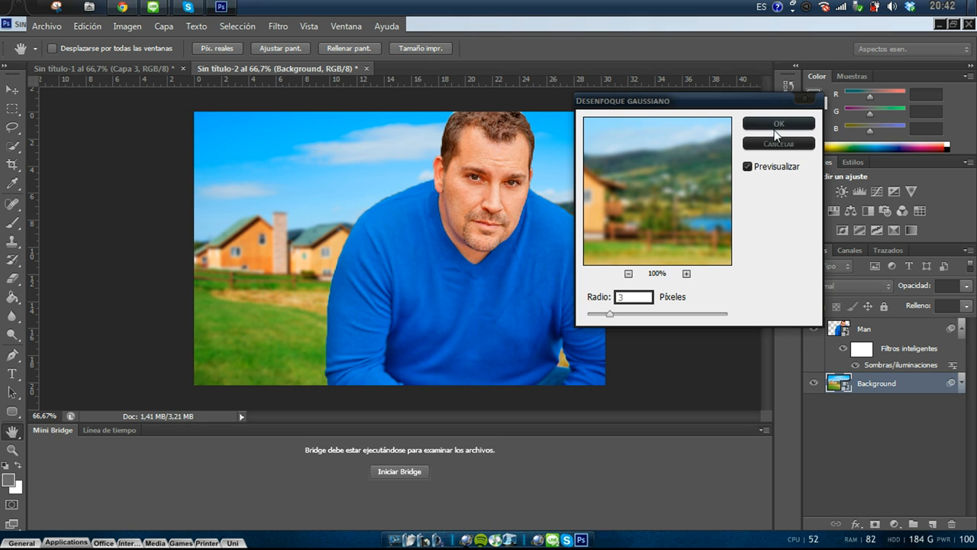
click(779, 124)
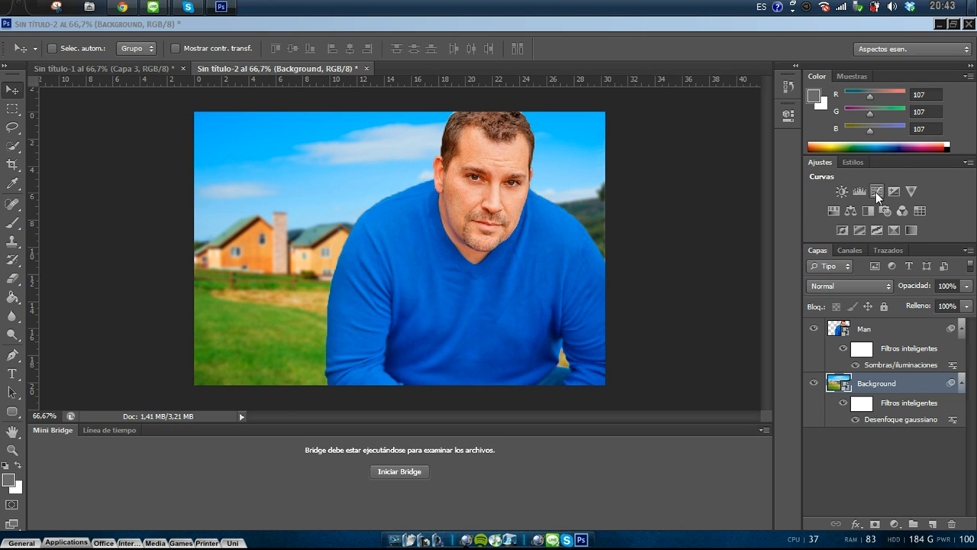
mouse_move(885, 198)
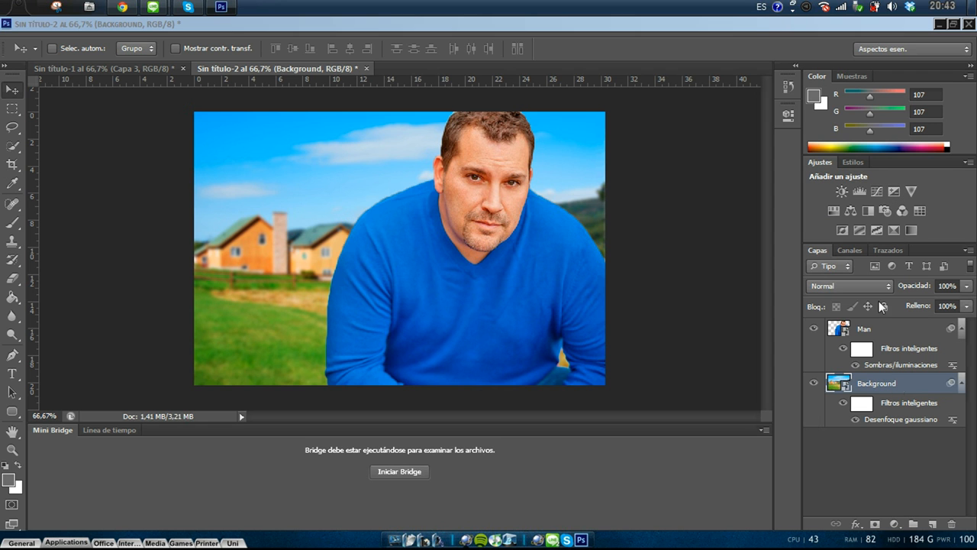
Step: Add Curves 1 above Background and lift the curve points to brighten the landscape
click(876, 192)
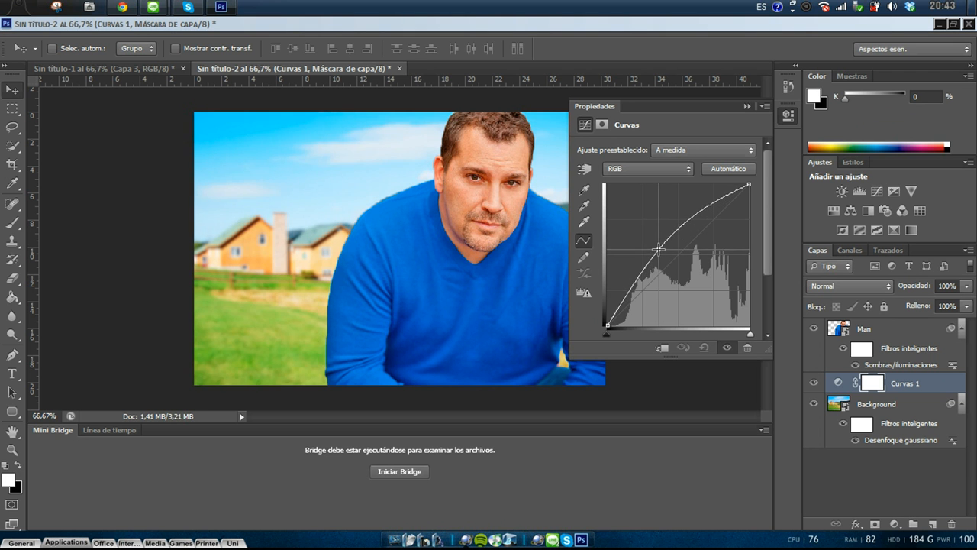
drag(659, 250, 702, 303)
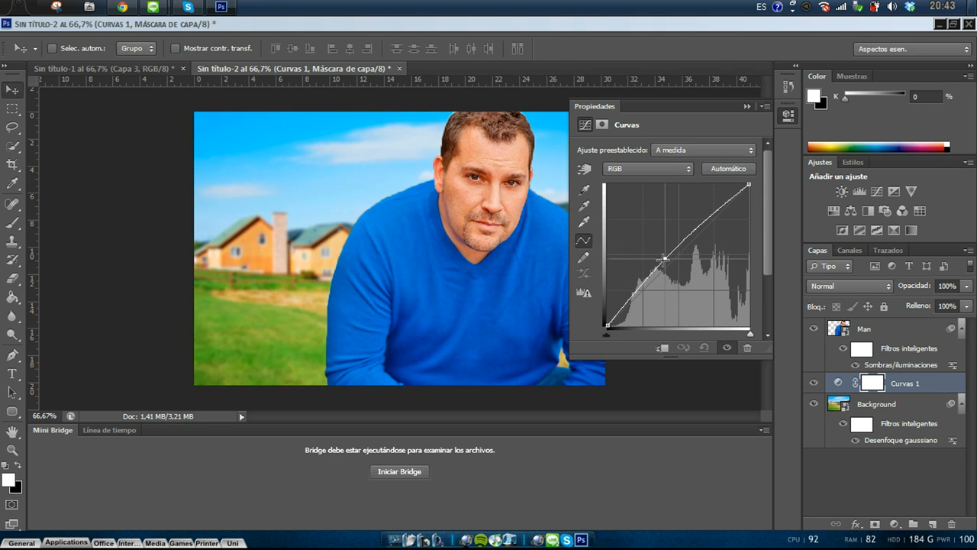
drag(664, 258, 653, 262)
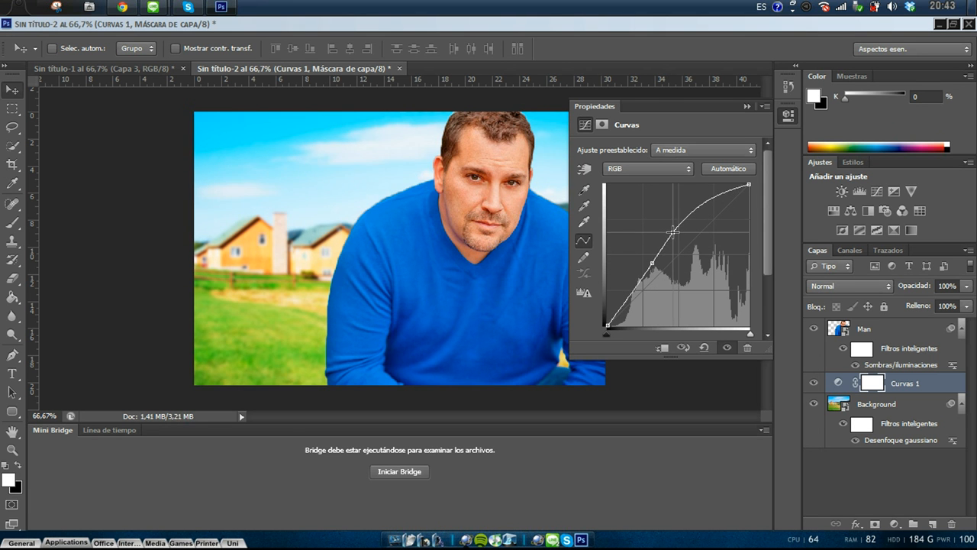
drag(674, 231, 686, 222)
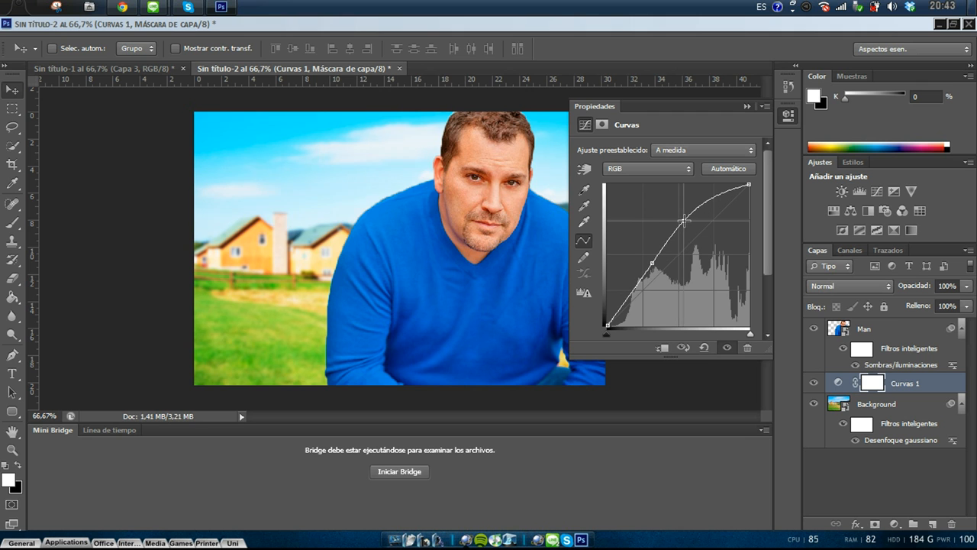
drag(683, 221, 651, 265)
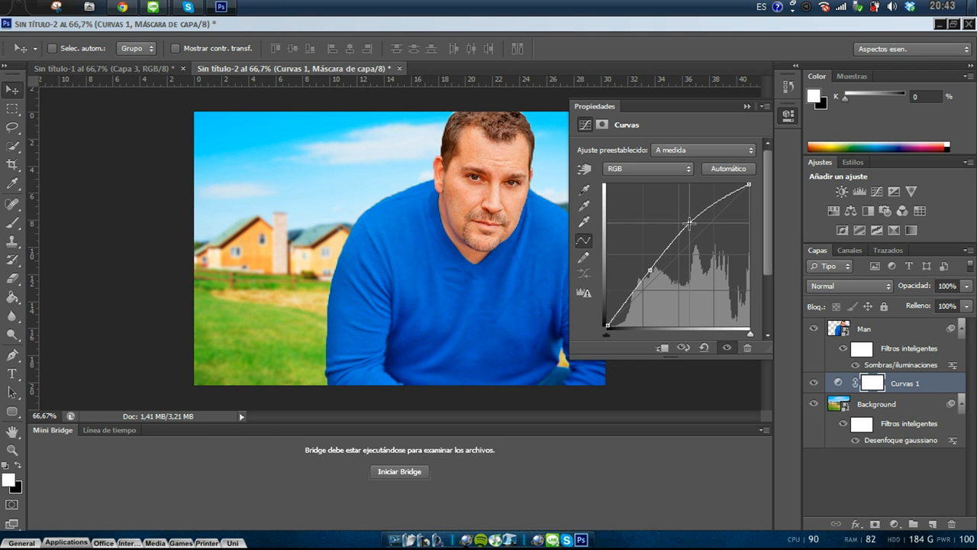
drag(650, 270, 645, 264)
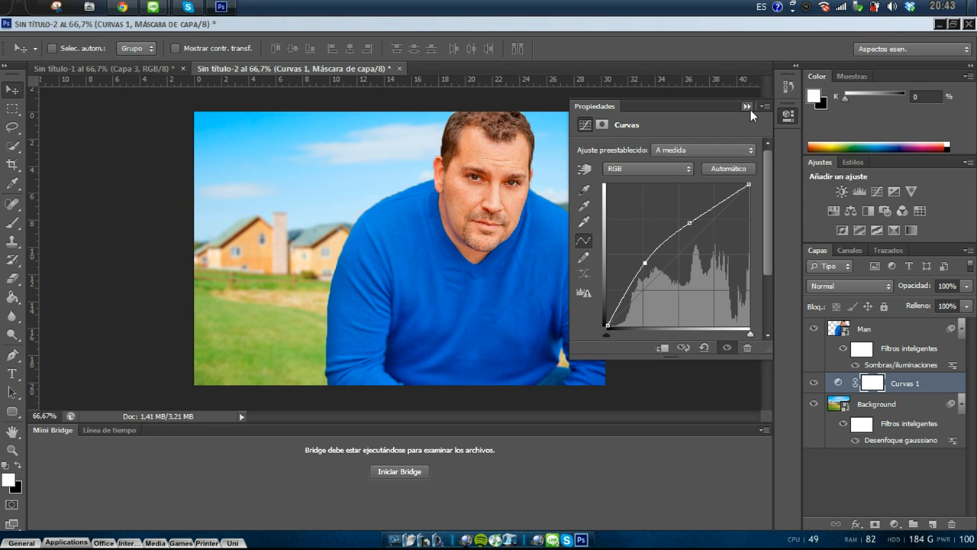
click(747, 106)
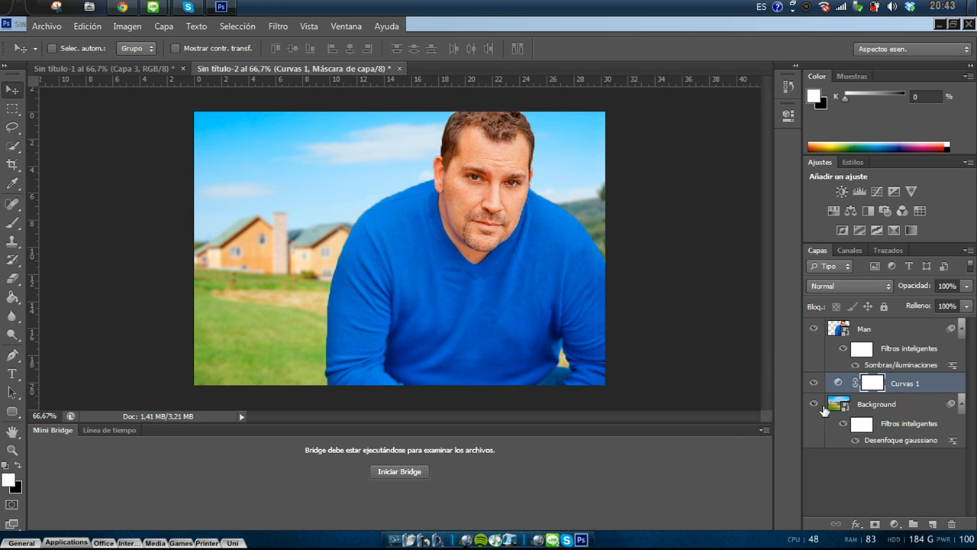
mouse_move(898, 336)
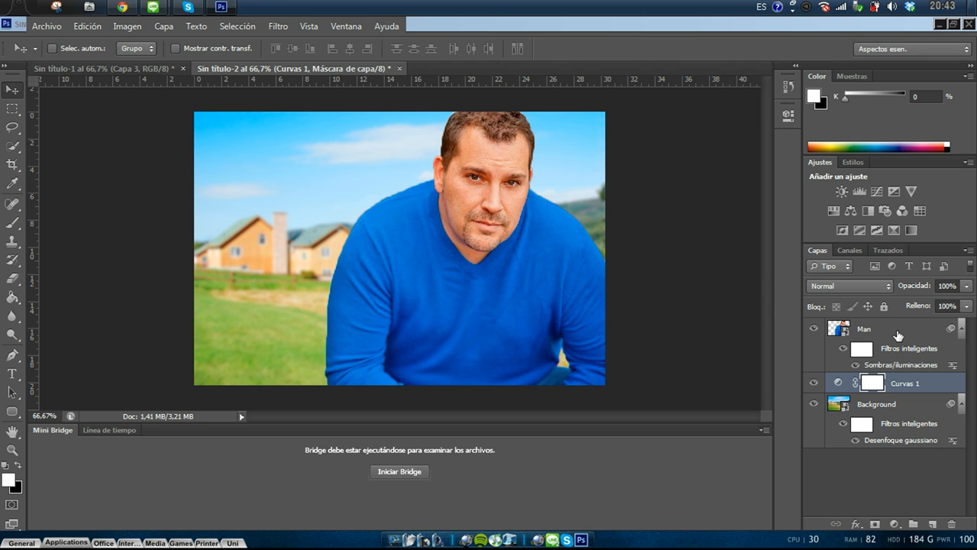
mouse_move(895, 340)
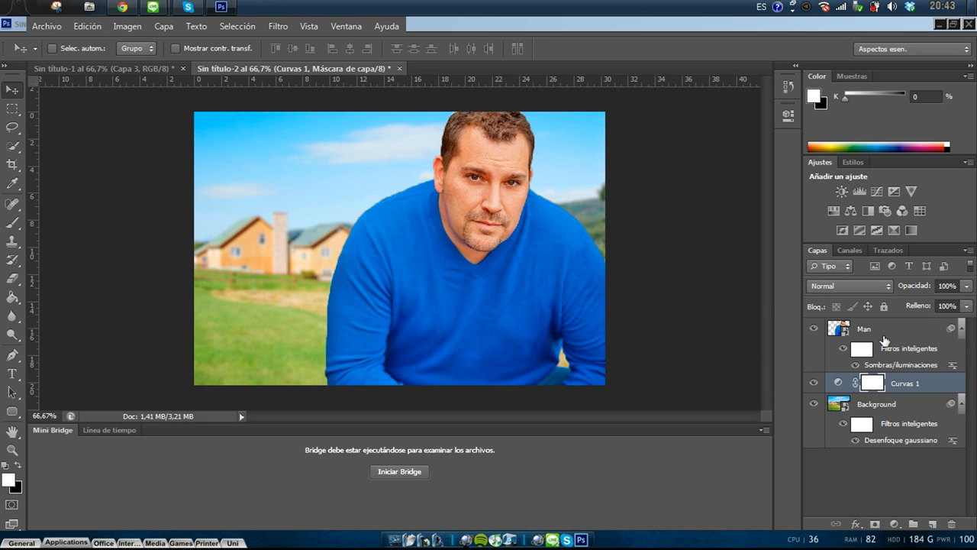
click(864, 328)
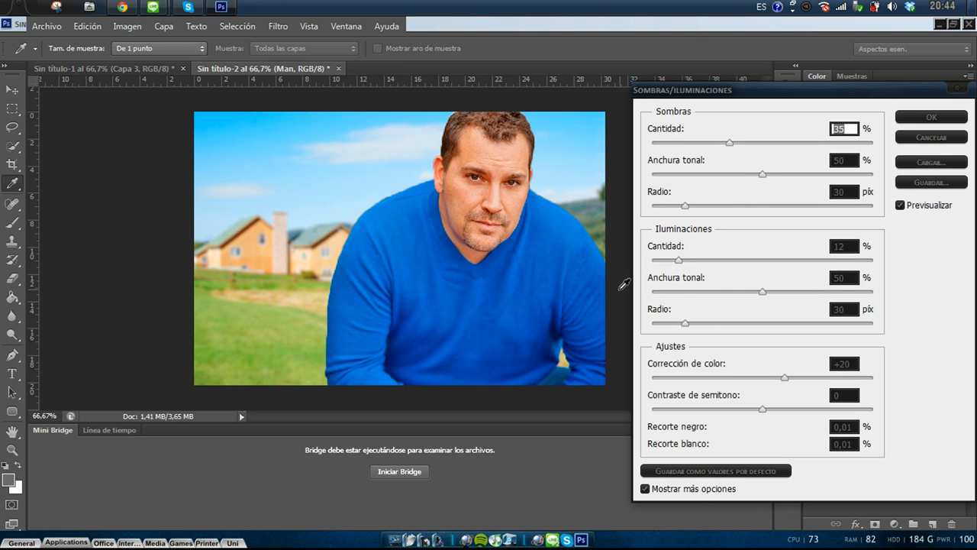
mouse_move(717, 113)
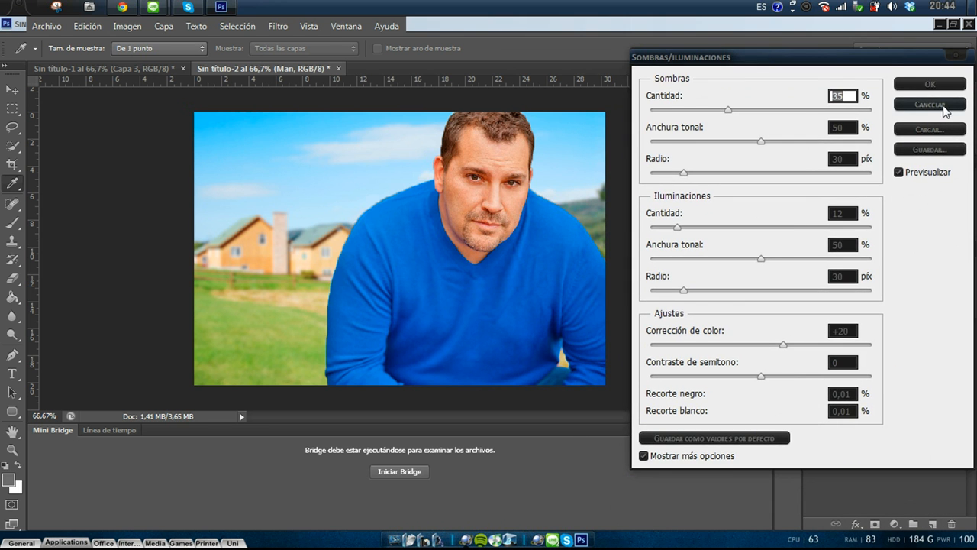
click(929, 84)
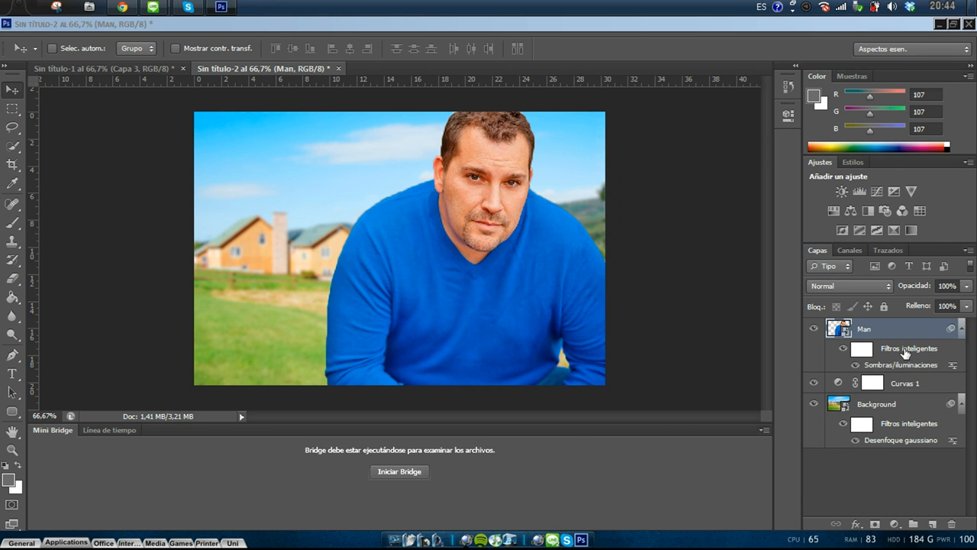
Step: Reopen Shadows/Highlights on Man, setting highlights amount to 0 and shadows amount to 56%
double_click(900, 364)
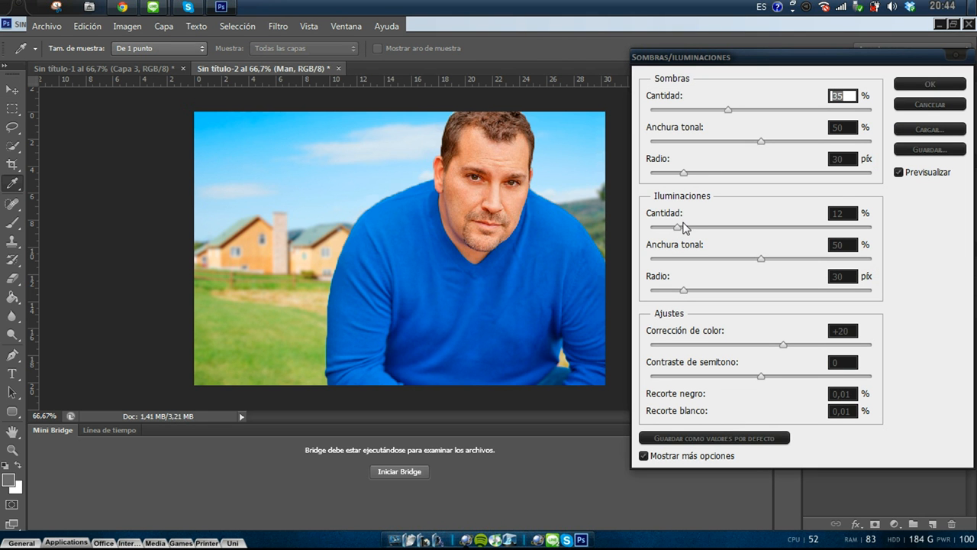
drag(679, 227, 655, 226)
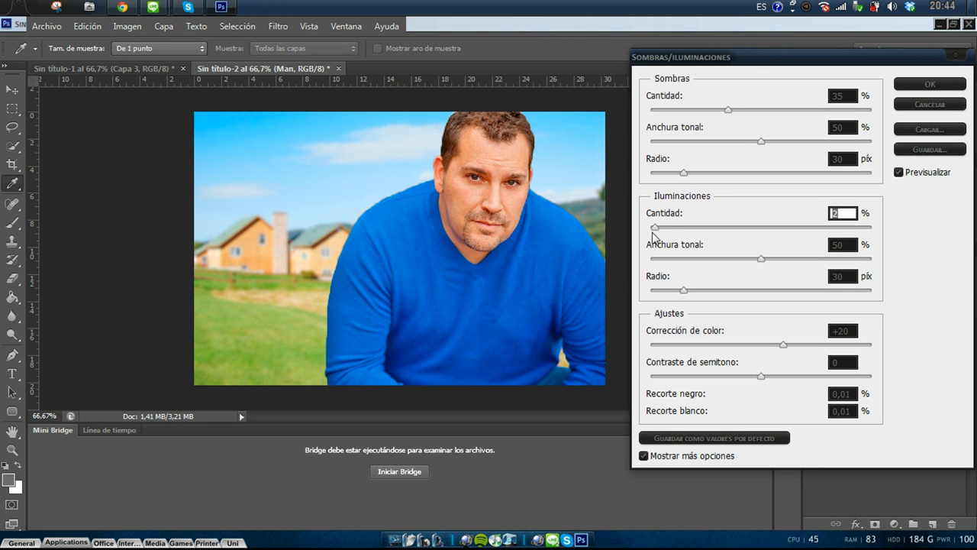
drag(655, 227, 649, 227)
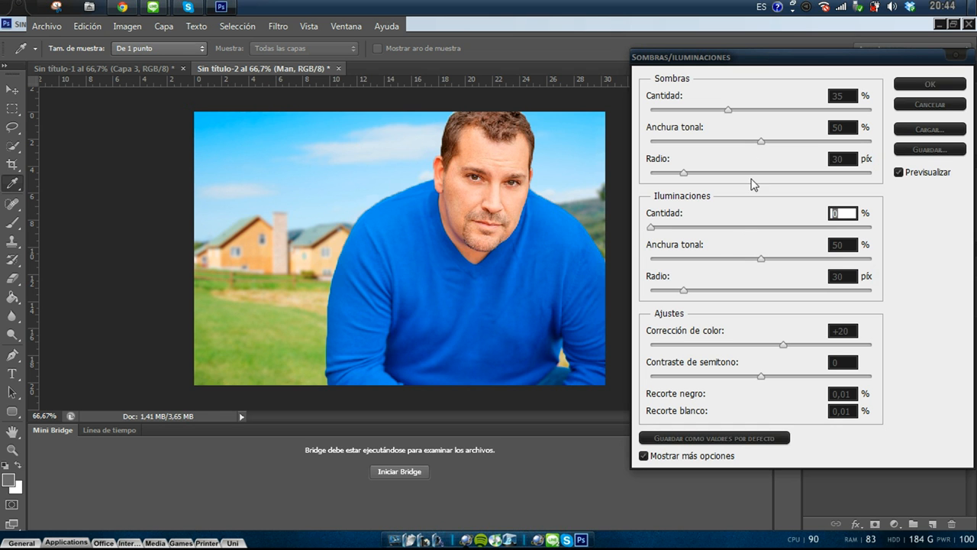
drag(729, 110, 724, 109)
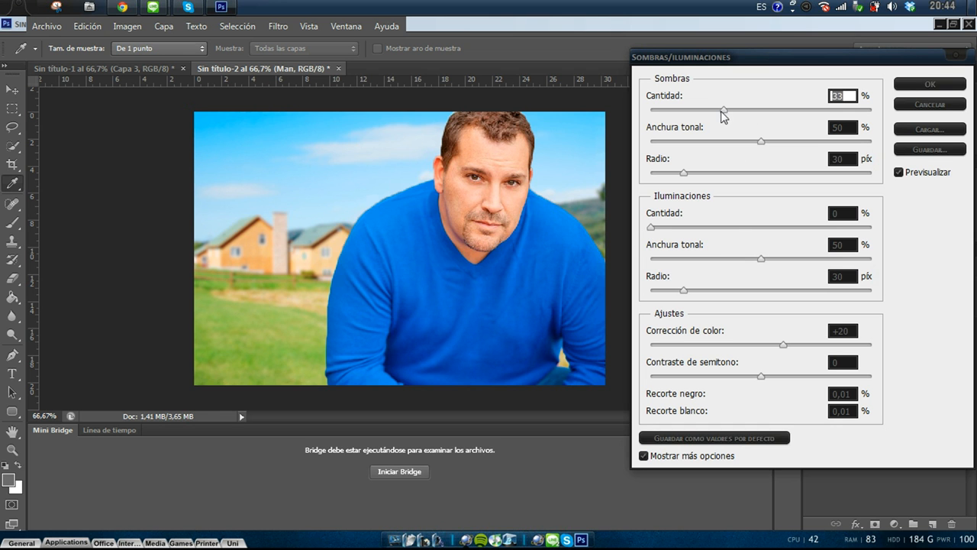
drag(723, 109, 739, 109)
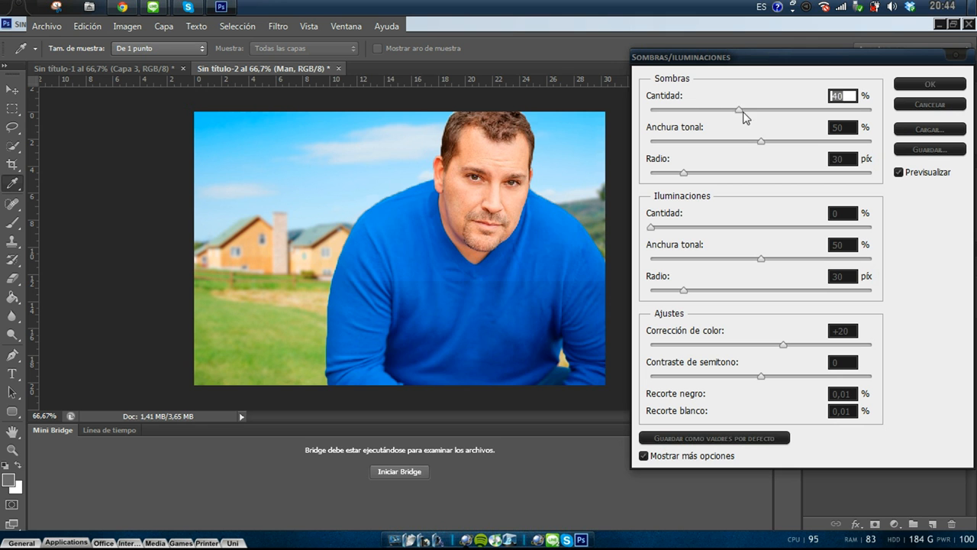
drag(739, 111, 773, 111)
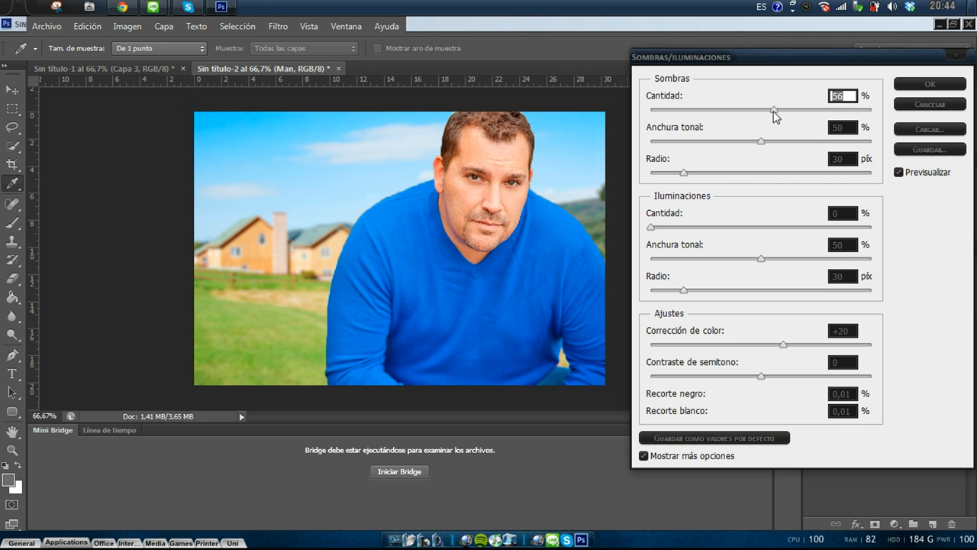
mouse_move(731, 143)
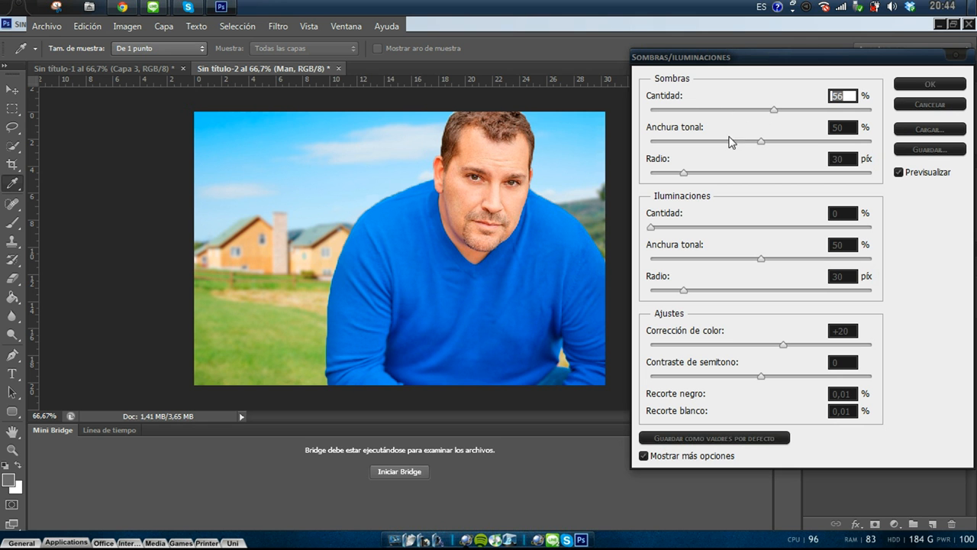
mouse_move(763, 146)
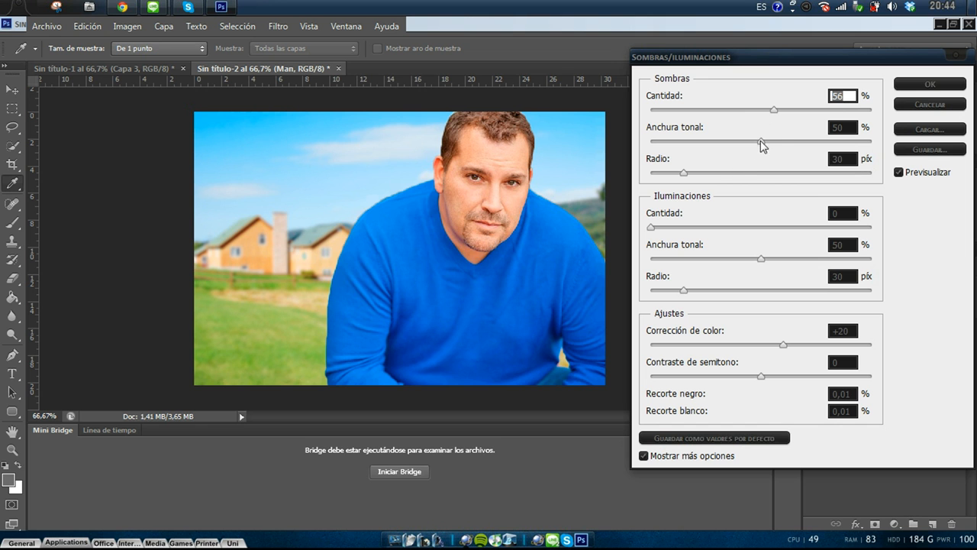
Step: Widen tonal width to 52%, lower color correction, and apply the filter
drag(761, 141, 794, 140)
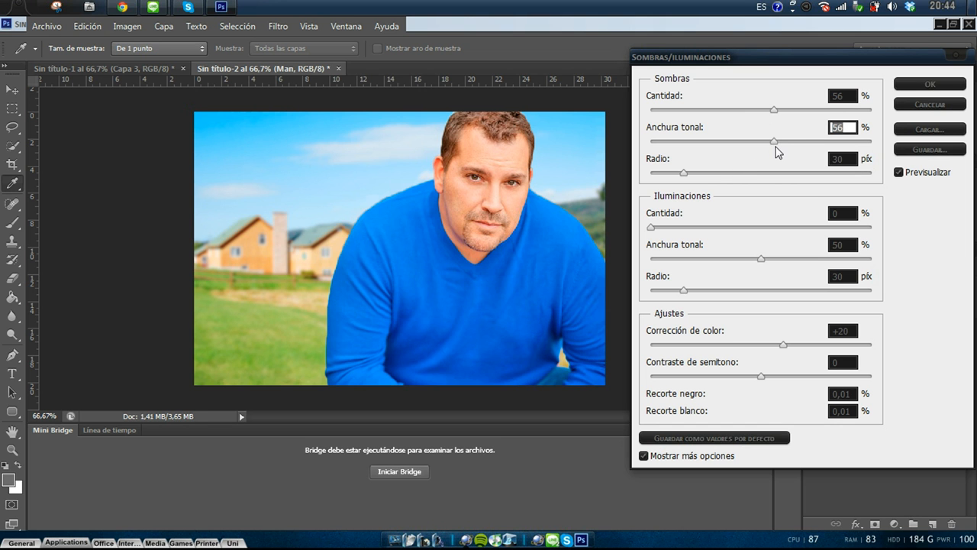
mouse_move(651, 322)
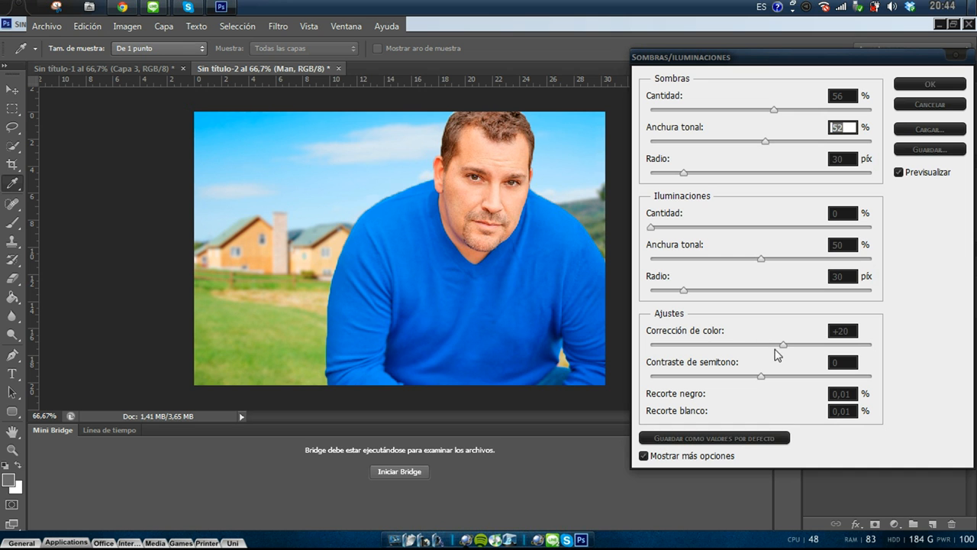
drag(783, 345, 794, 345)
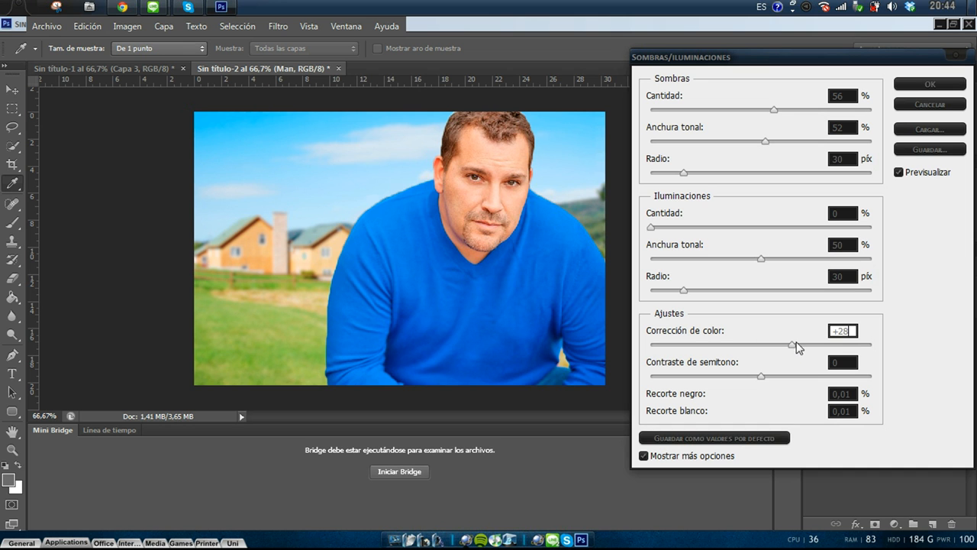
drag(791, 345, 845, 346)
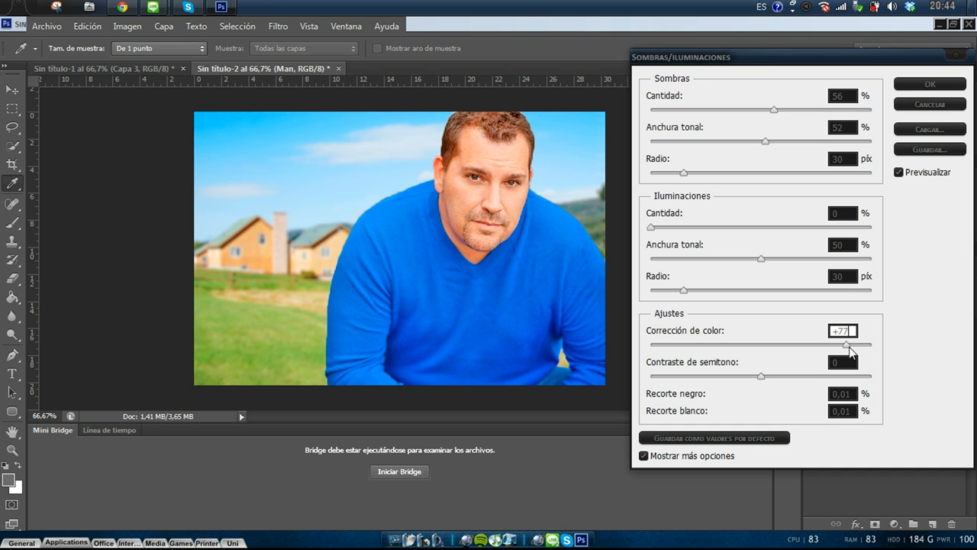
drag(845, 344, 781, 343)
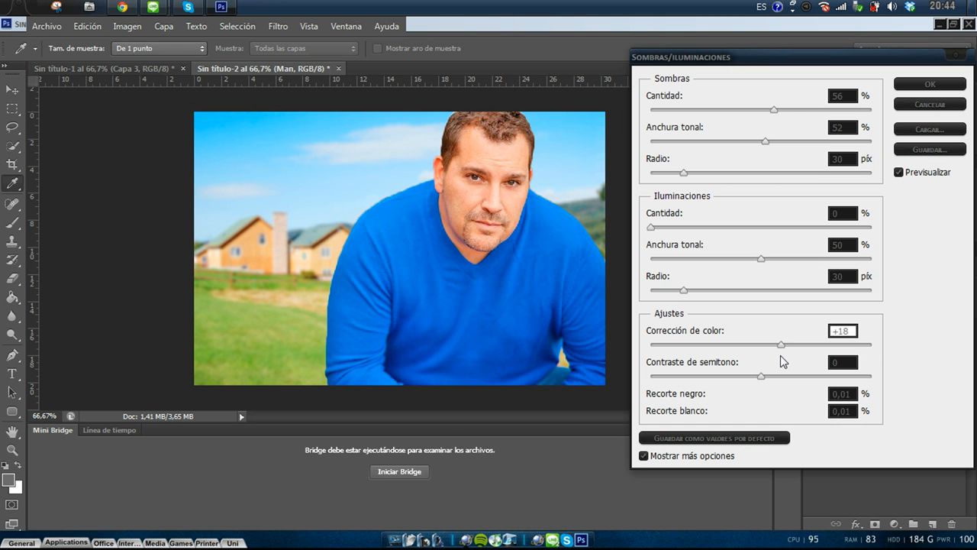
drag(781, 345, 754, 345)
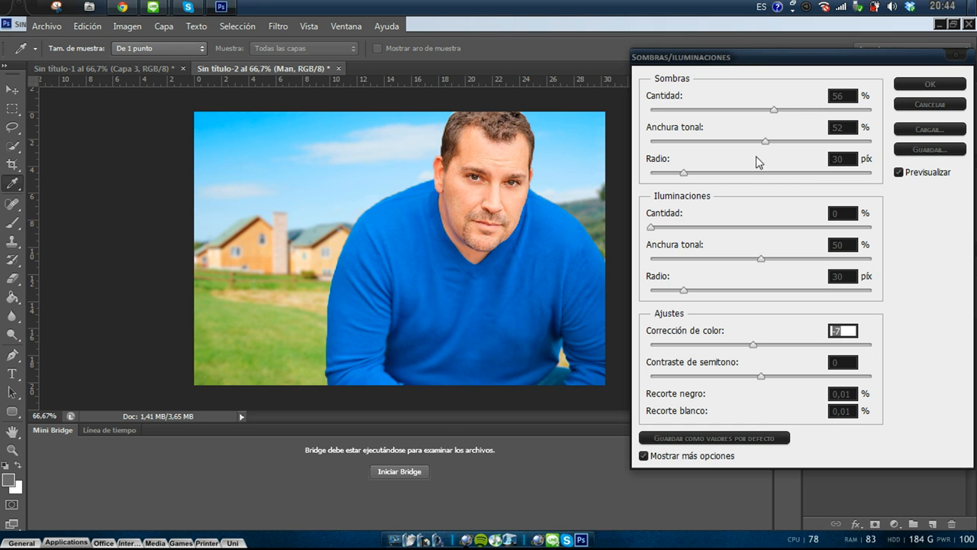
click(929, 84)
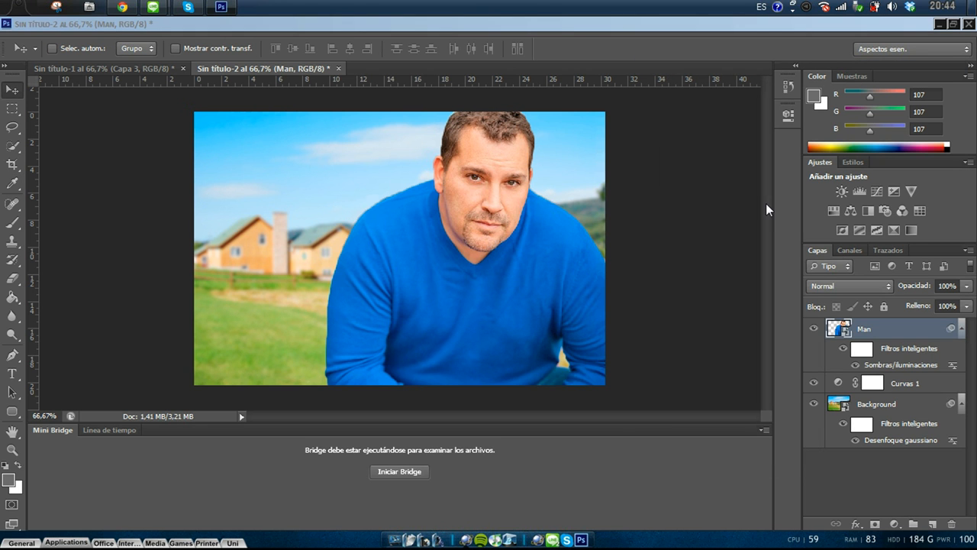
mouse_move(847, 327)
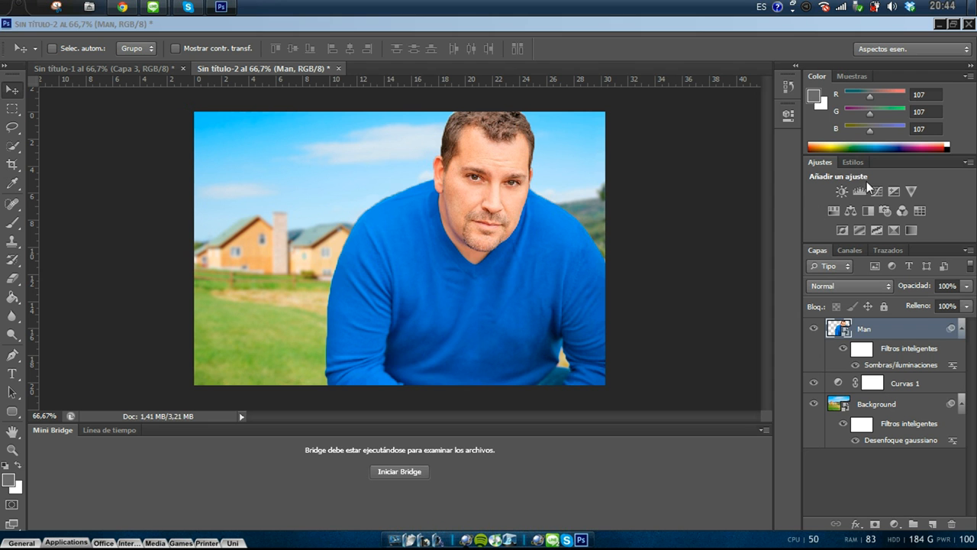
Step: Add Curves 2 above Man with raised midtone points, close Properties, and reselect Man
click(876, 191)
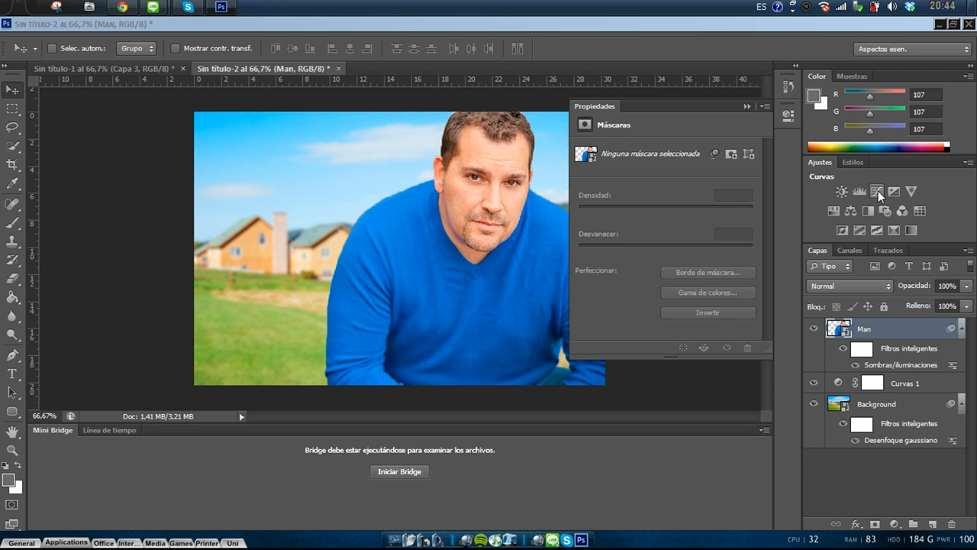
click(876, 192)
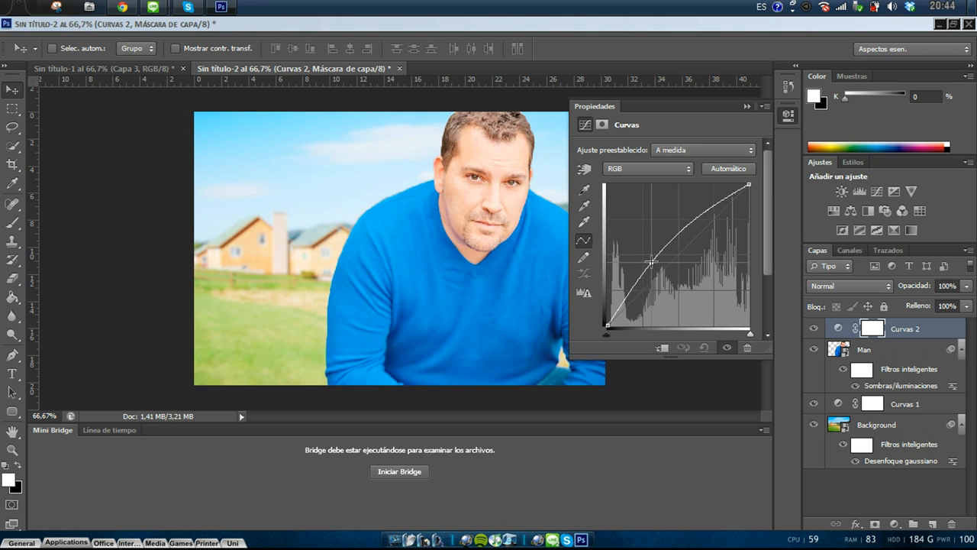
drag(652, 262, 665, 255)
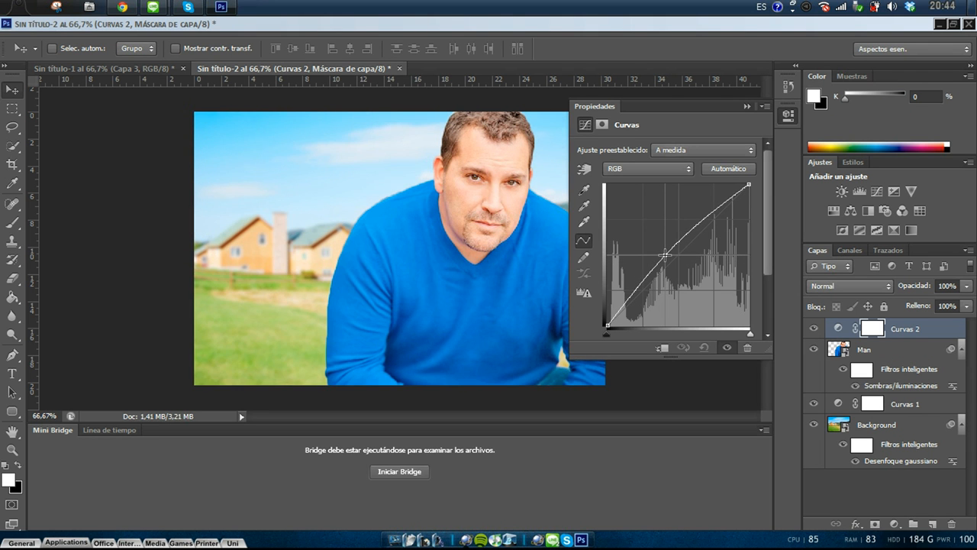
drag(664, 256, 694, 227)
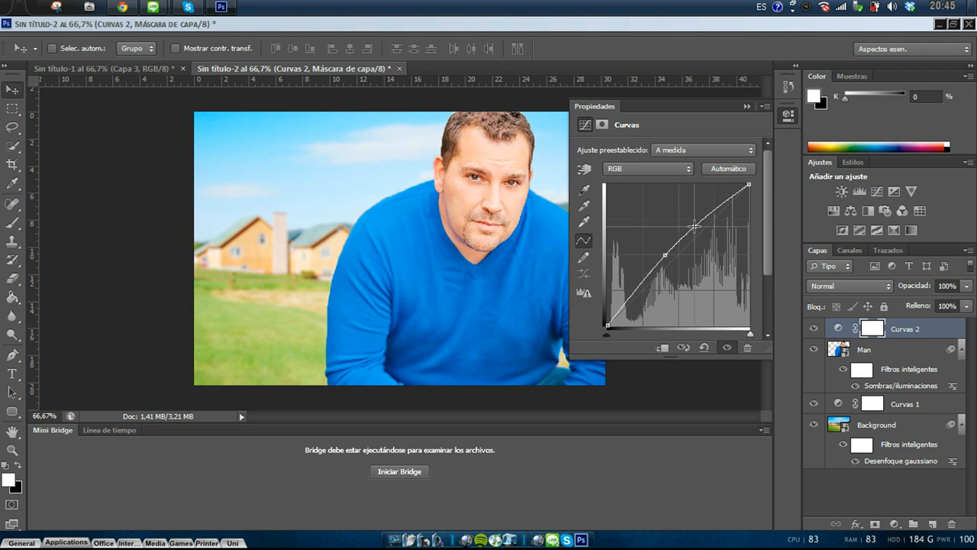
drag(695, 225, 706, 230)
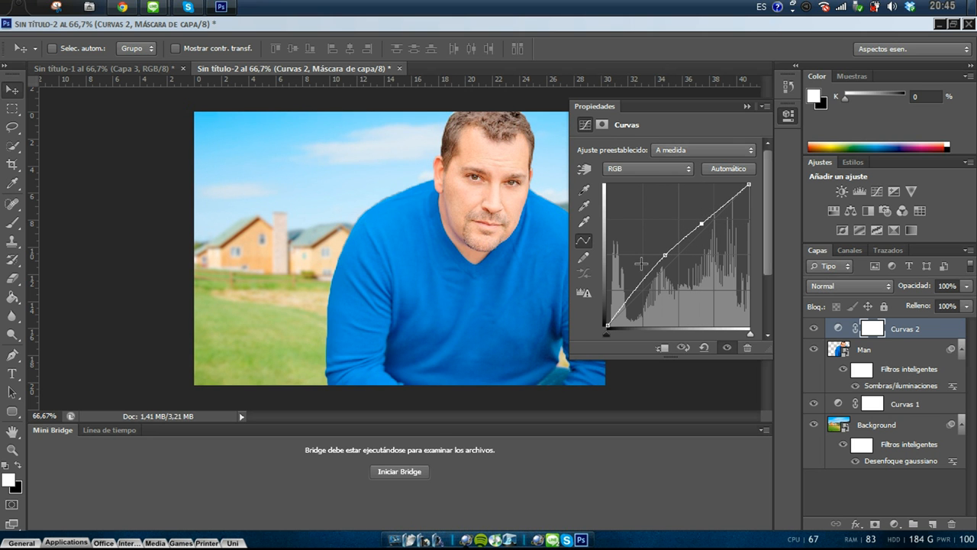
drag(664, 256, 649, 277)
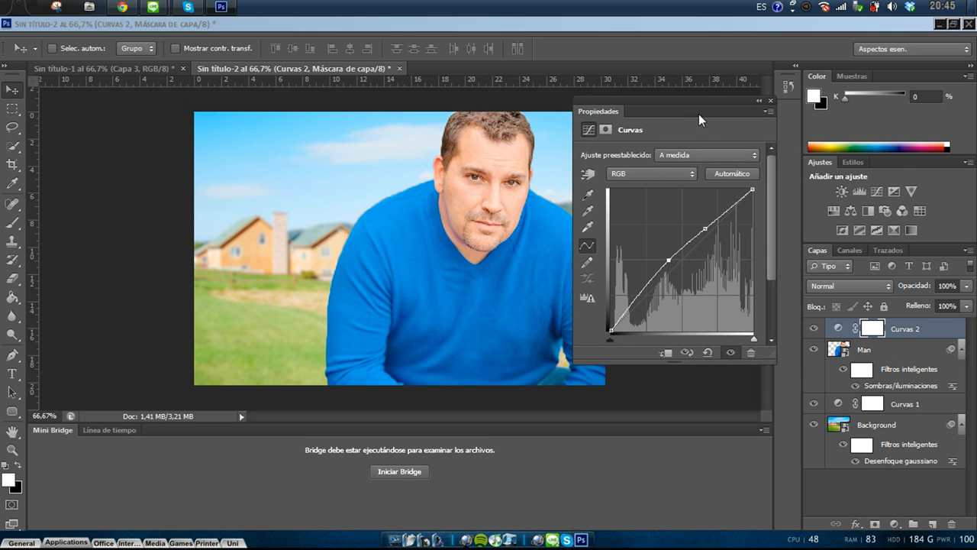
click(770, 100)
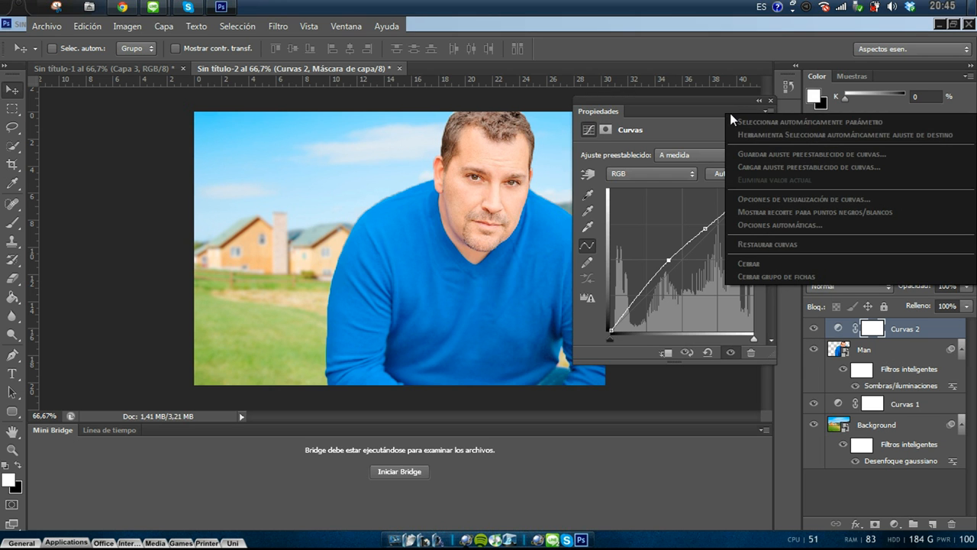
click(770, 100)
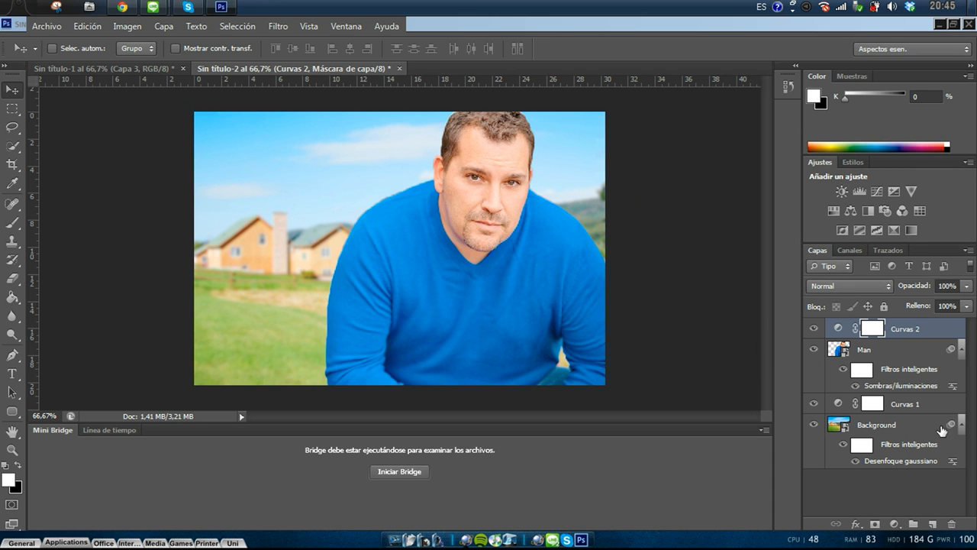
mouse_move(469, 212)
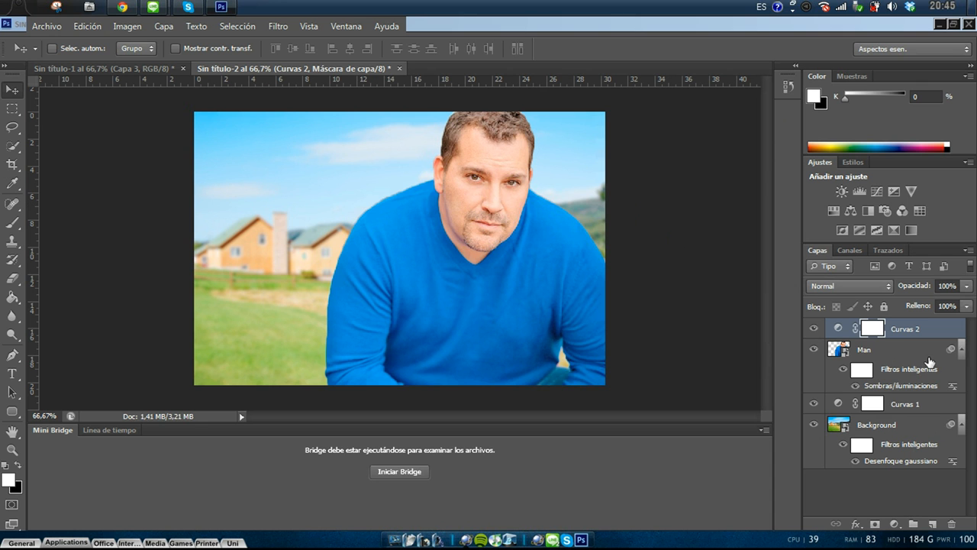
click(863, 349)
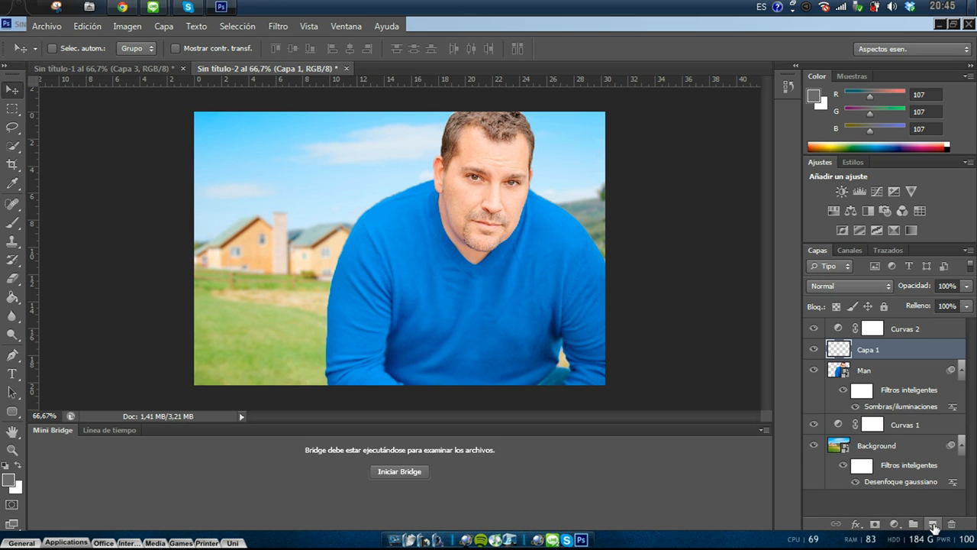
mouse_move(682, 413)
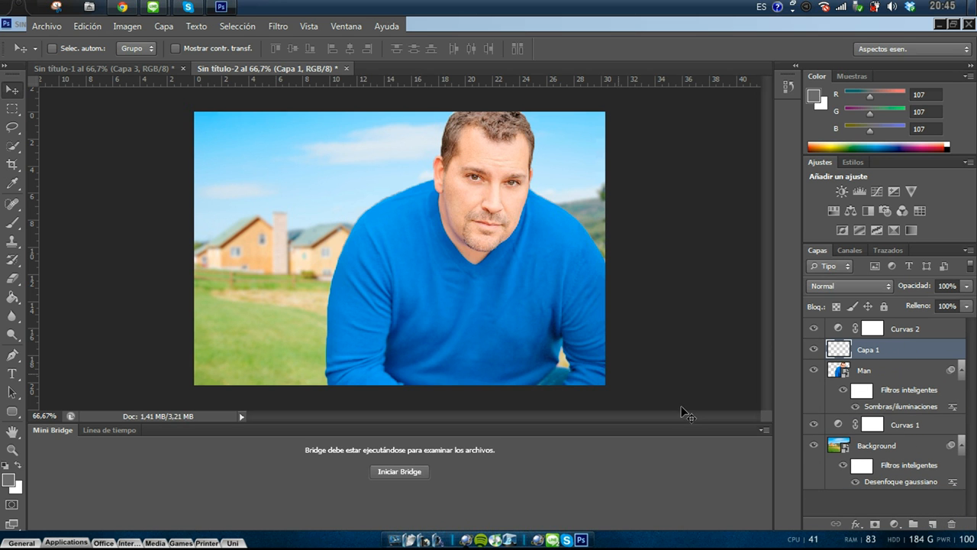
mouse_move(788, 417)
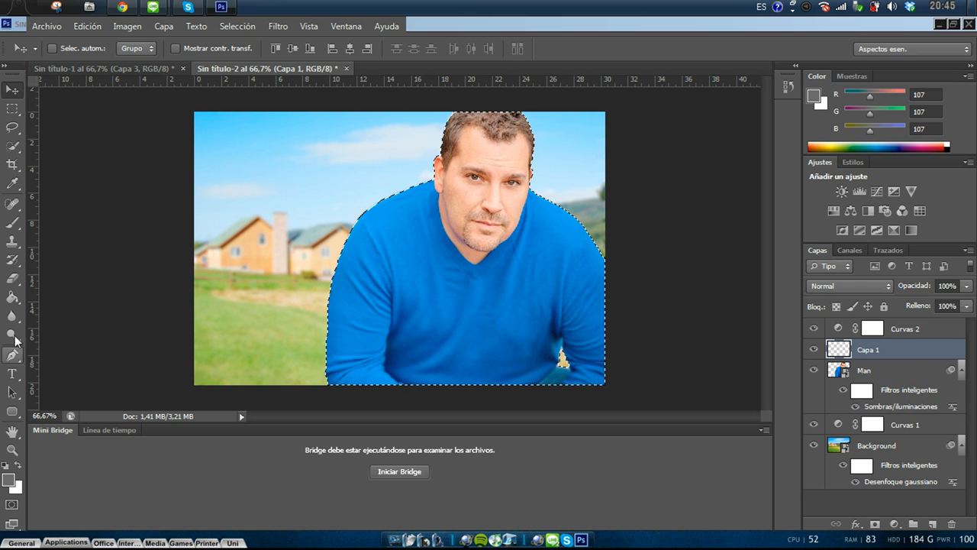
Step: Brush #6b6b6b gray over the man's silhouette on Capa 1 and set Multiply blending
click(13, 223)
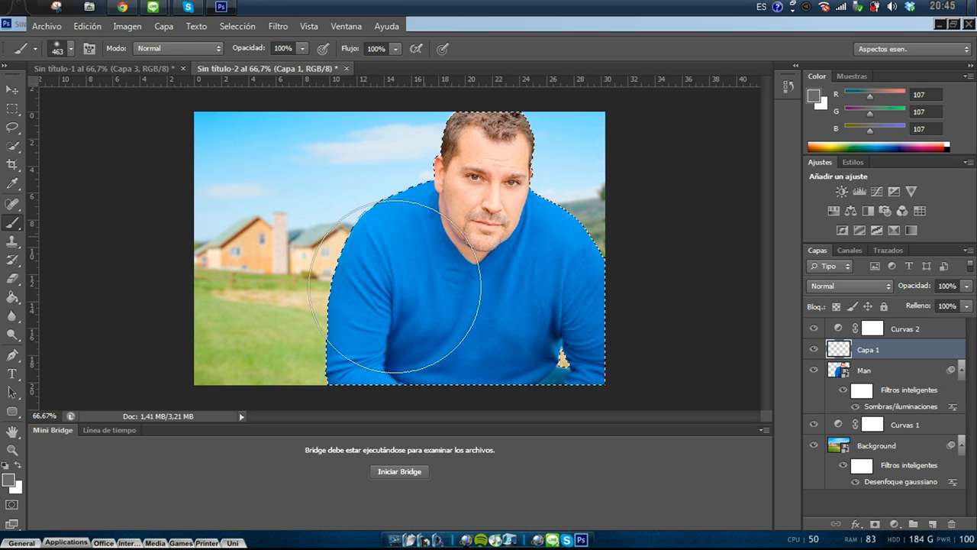
click(813, 100)
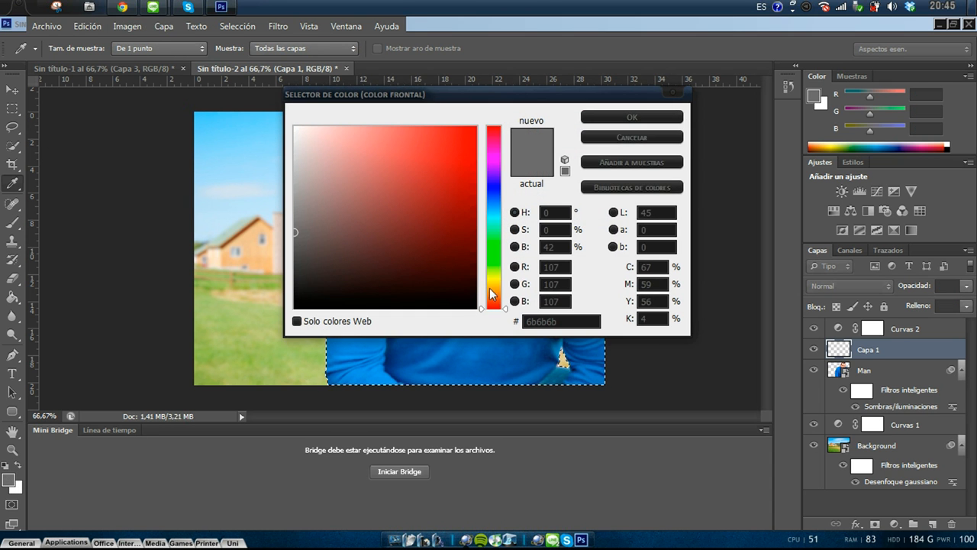
click(631, 117)
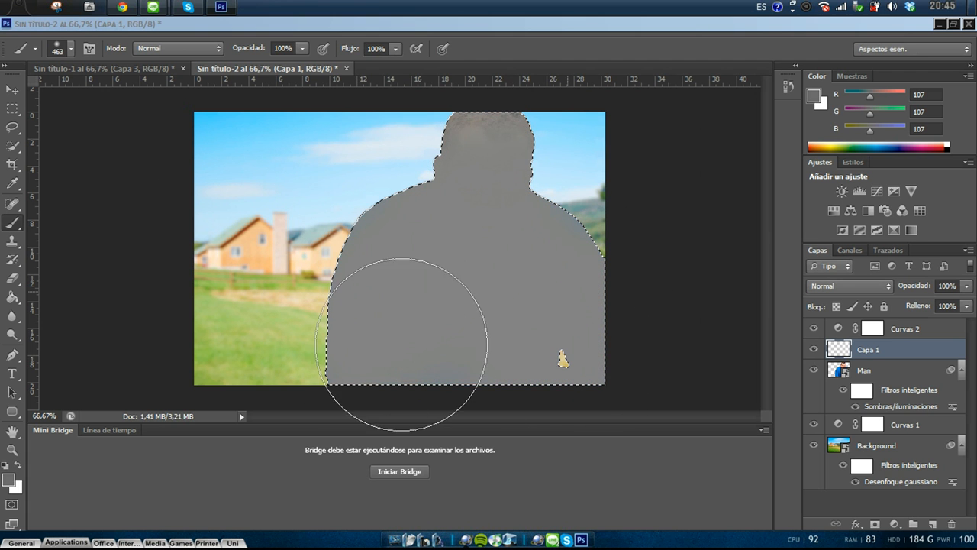
click(404, 347)
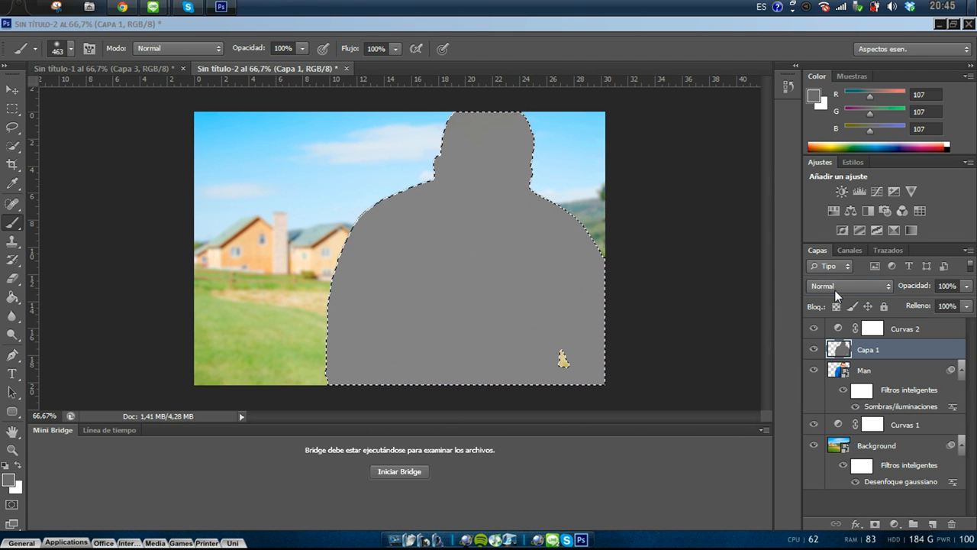
click(847, 286)
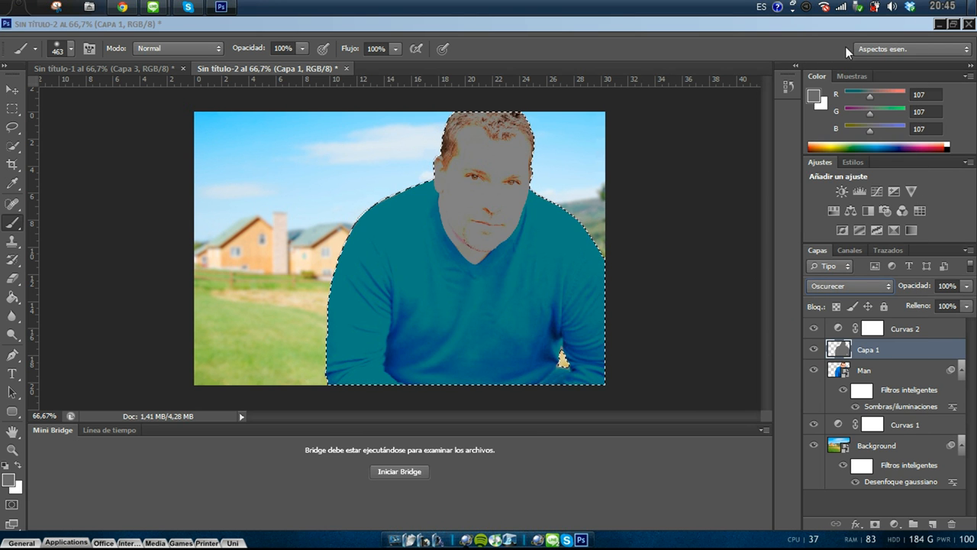
click(847, 285)
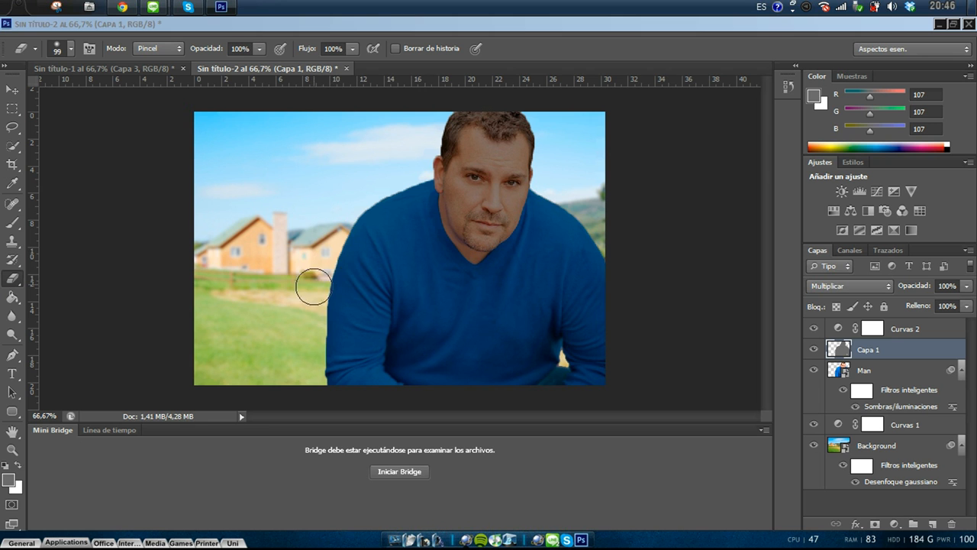
Step: Erase the gray shading along the sweater edge, shoulder, hair, neck and face
drag(313, 287, 379, 197)
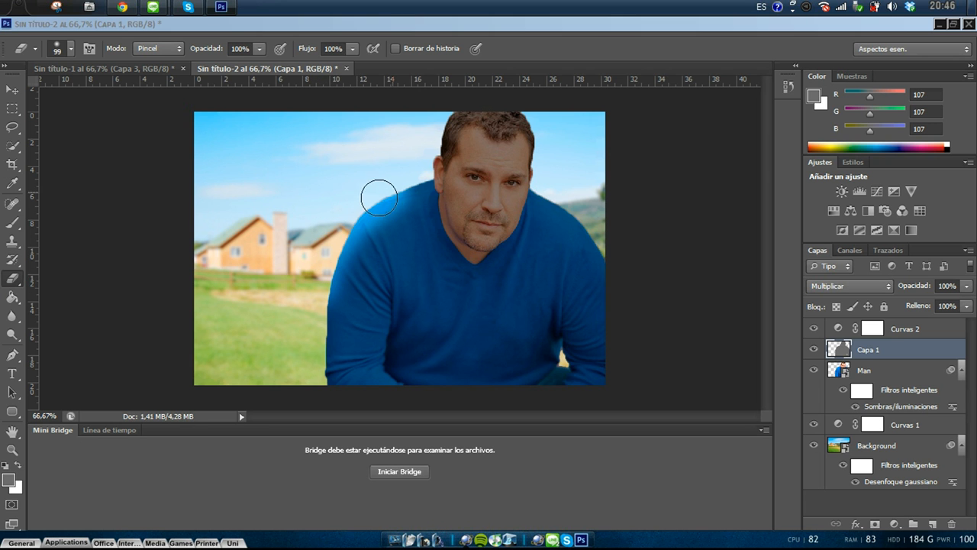
drag(379, 198, 405, 198)
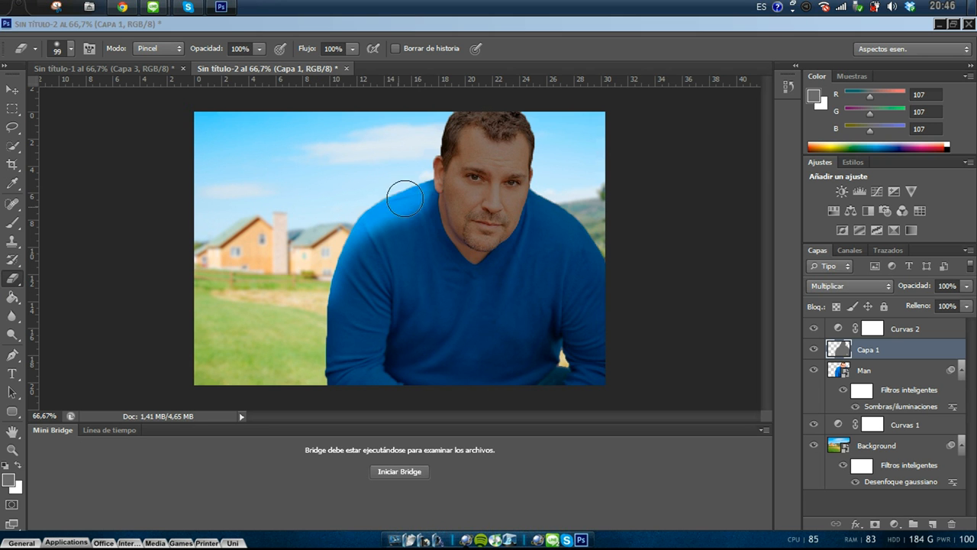
drag(405, 199, 454, 145)
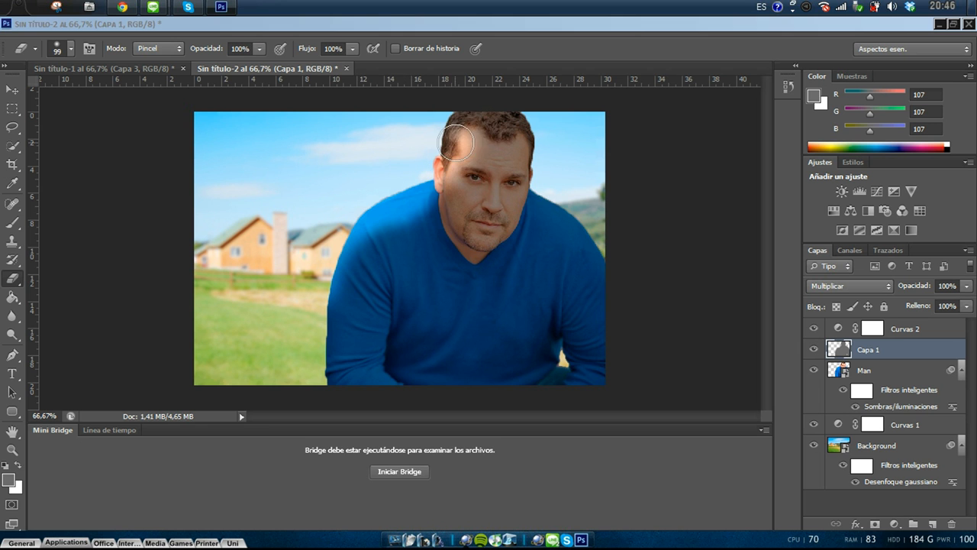
drag(456, 144, 510, 144)
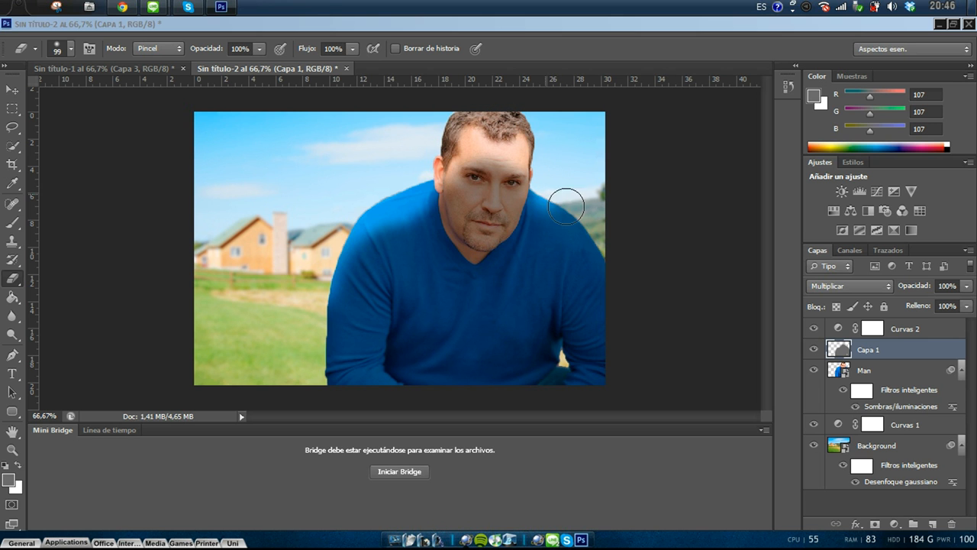
drag(566, 206, 560, 292)
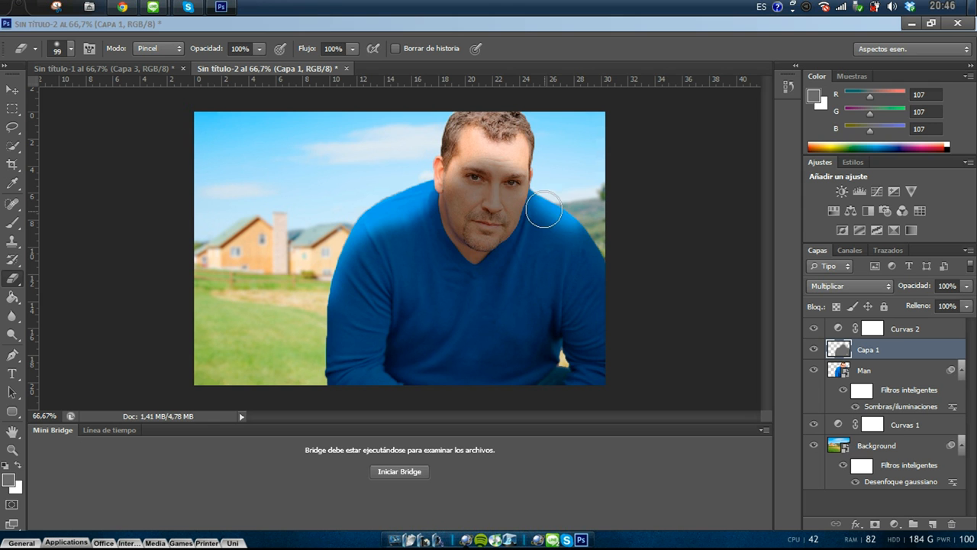
mouse_move(438, 148)
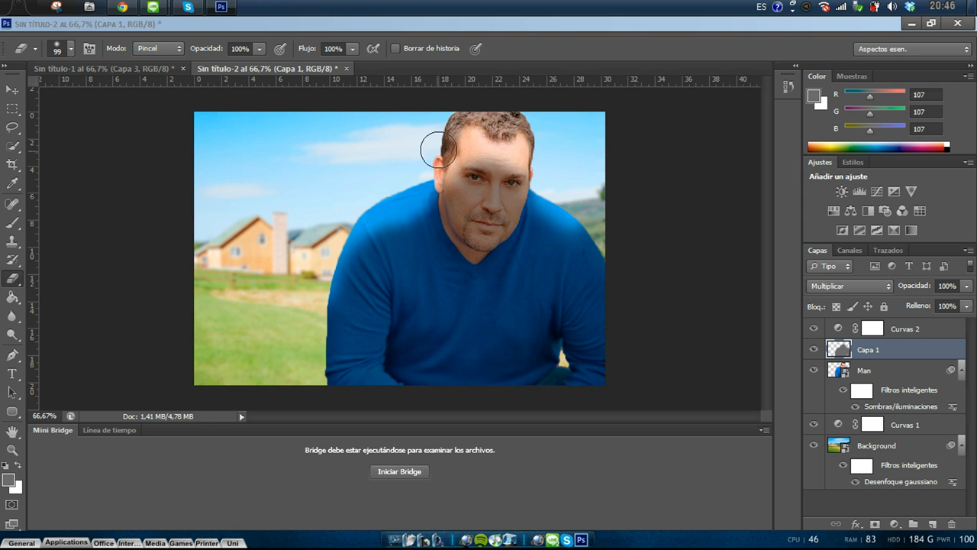
mouse_move(453, 135)
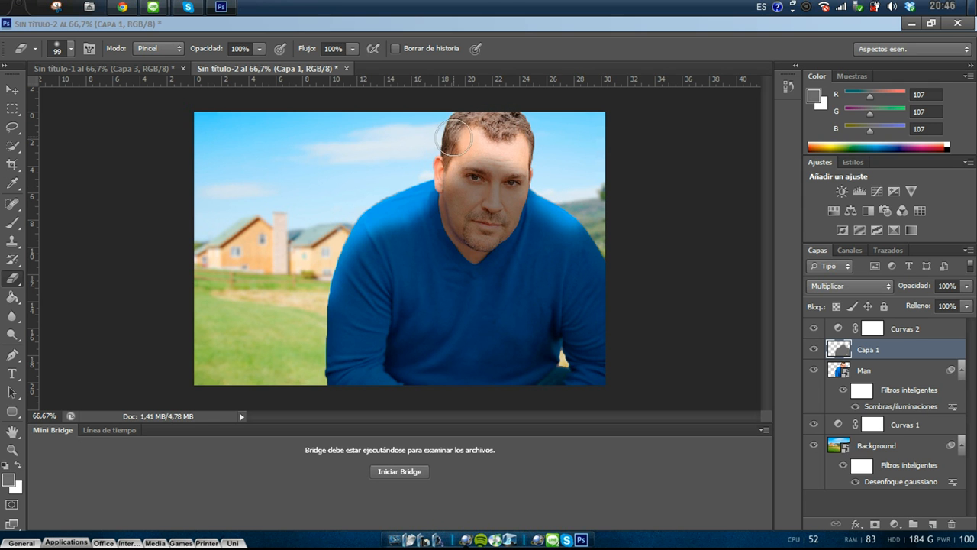
mouse_move(586, 220)
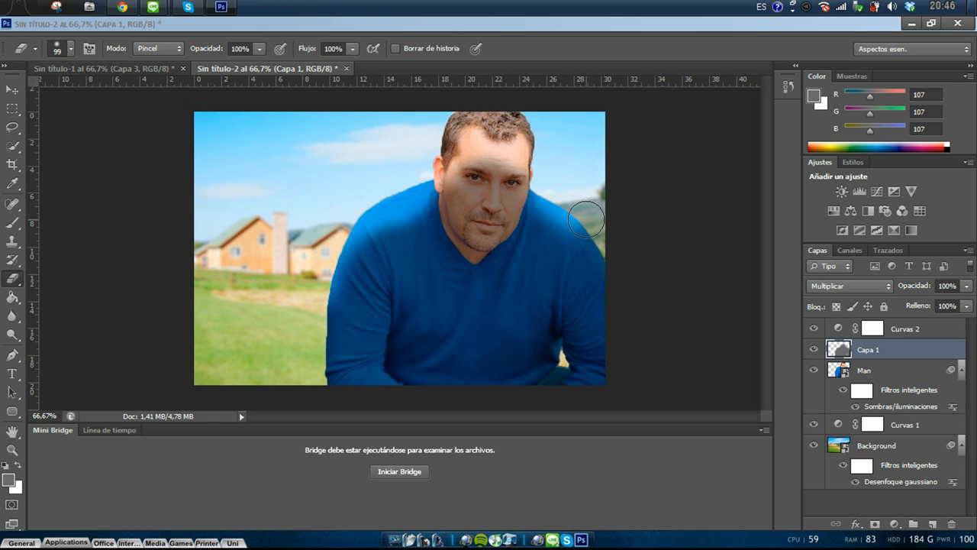
drag(588, 222, 540, 193)
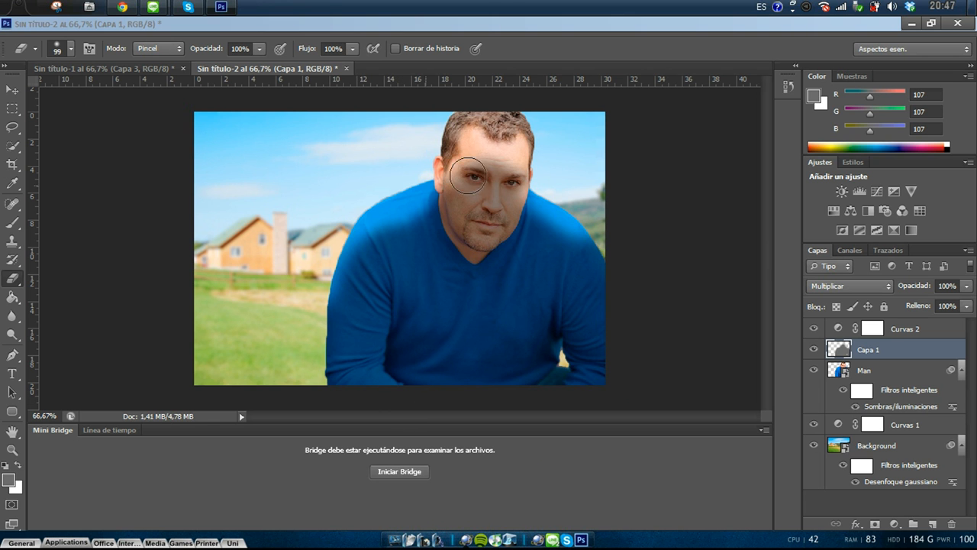
mouse_move(455, 259)
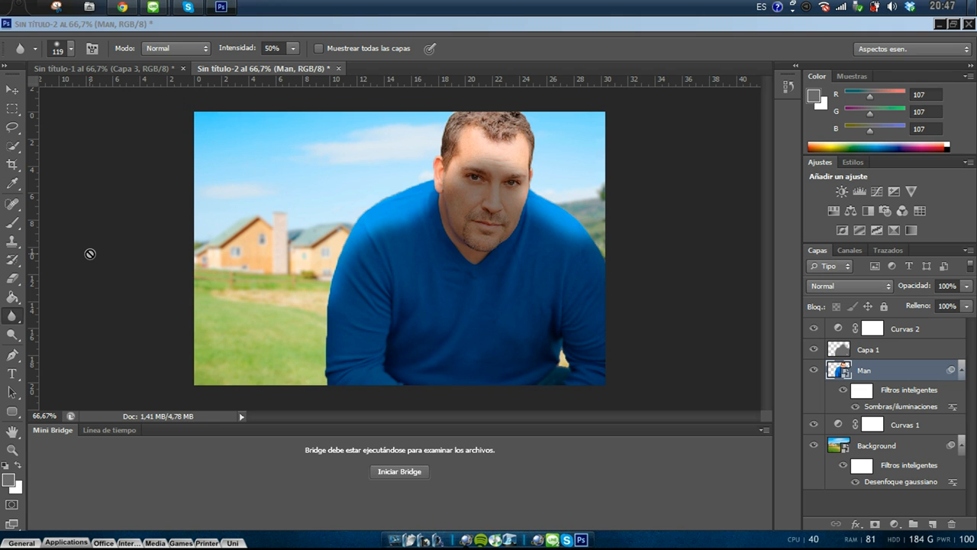
mouse_move(82, 217)
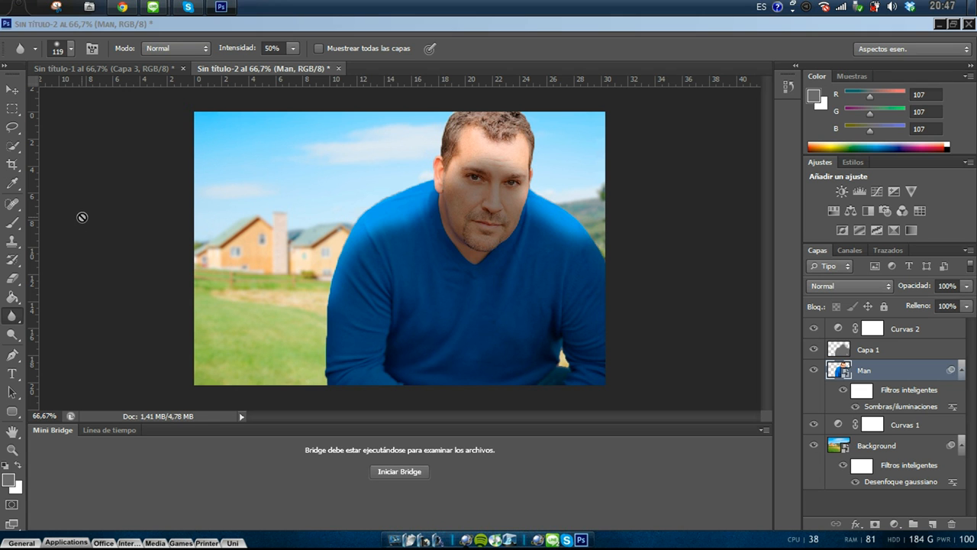